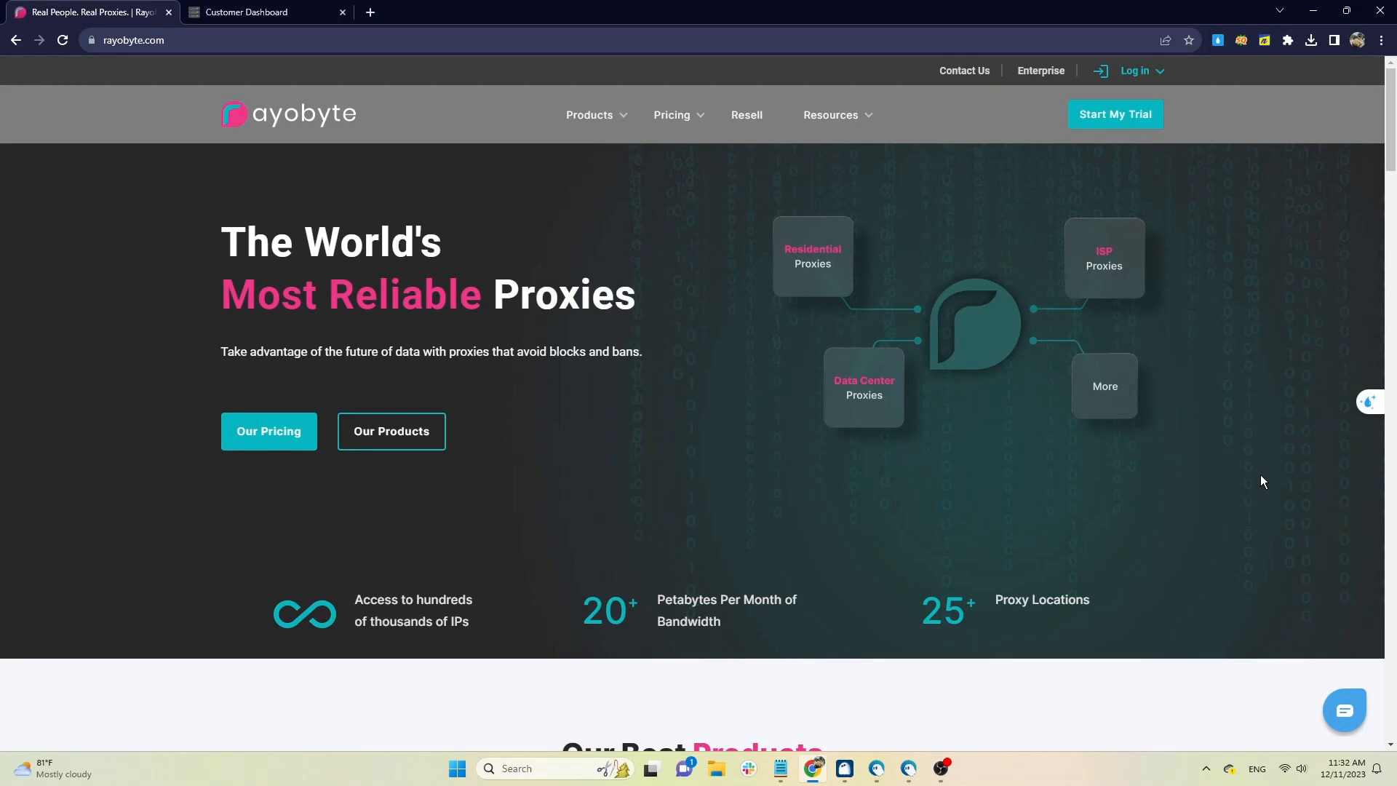
Open Rayobyte's proxy pricing calculator and set the subscription length to one month.
{"action": "left_click", "coordinate": [390, 430]}
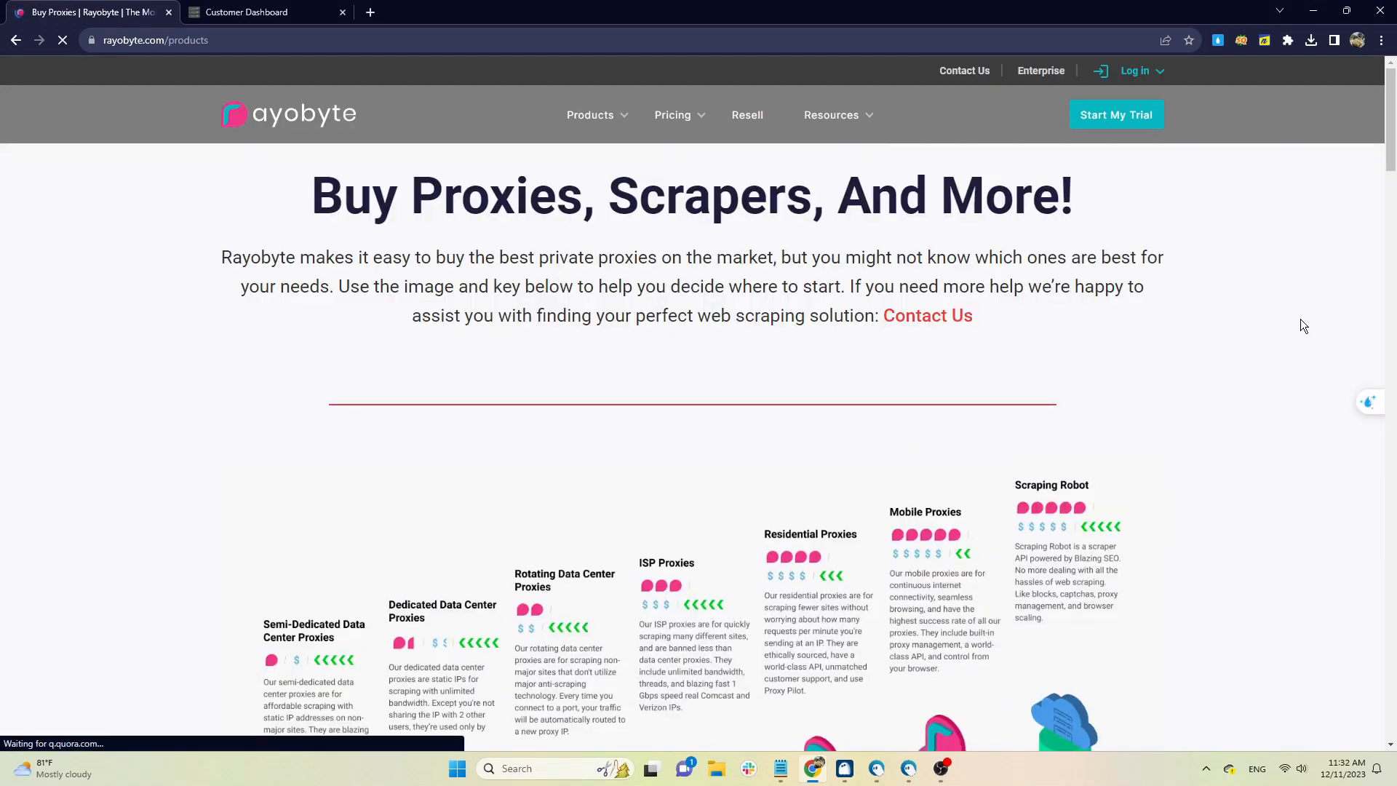
{"action": "scroll", "scroll_direction": "down", "scroll_amount": 3}
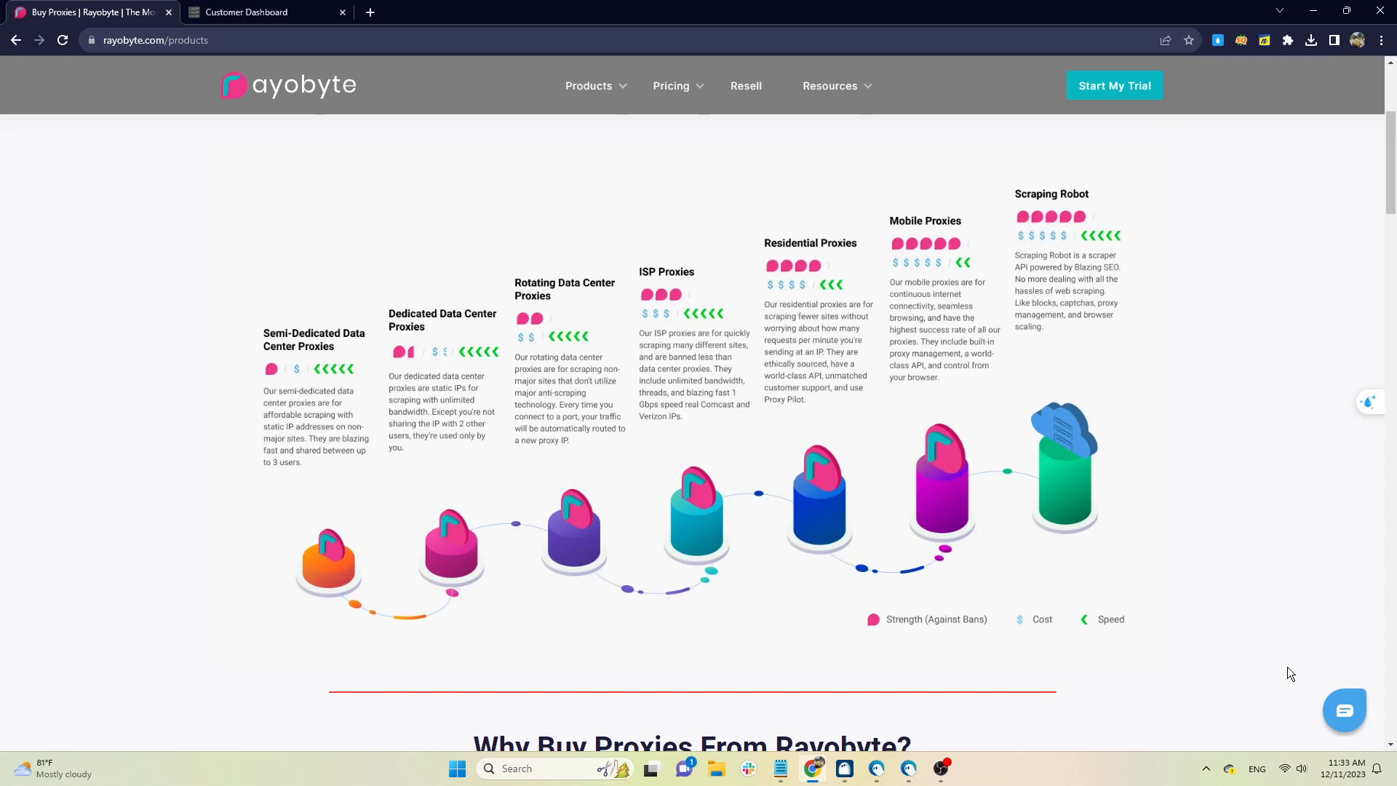
{"action": "mouse_move", "coordinate": [577, 398]}
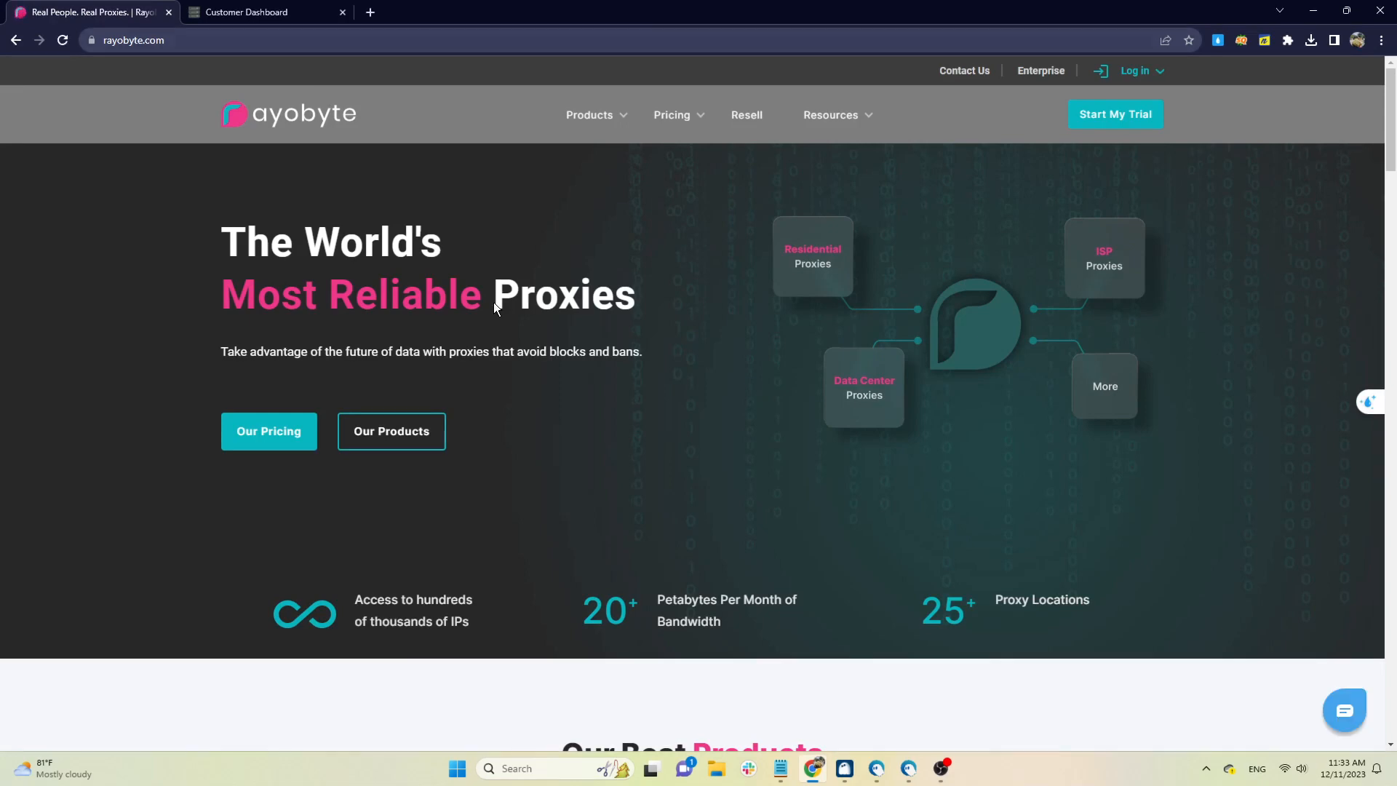
{"action": "left_click", "coordinate": [268, 432]}
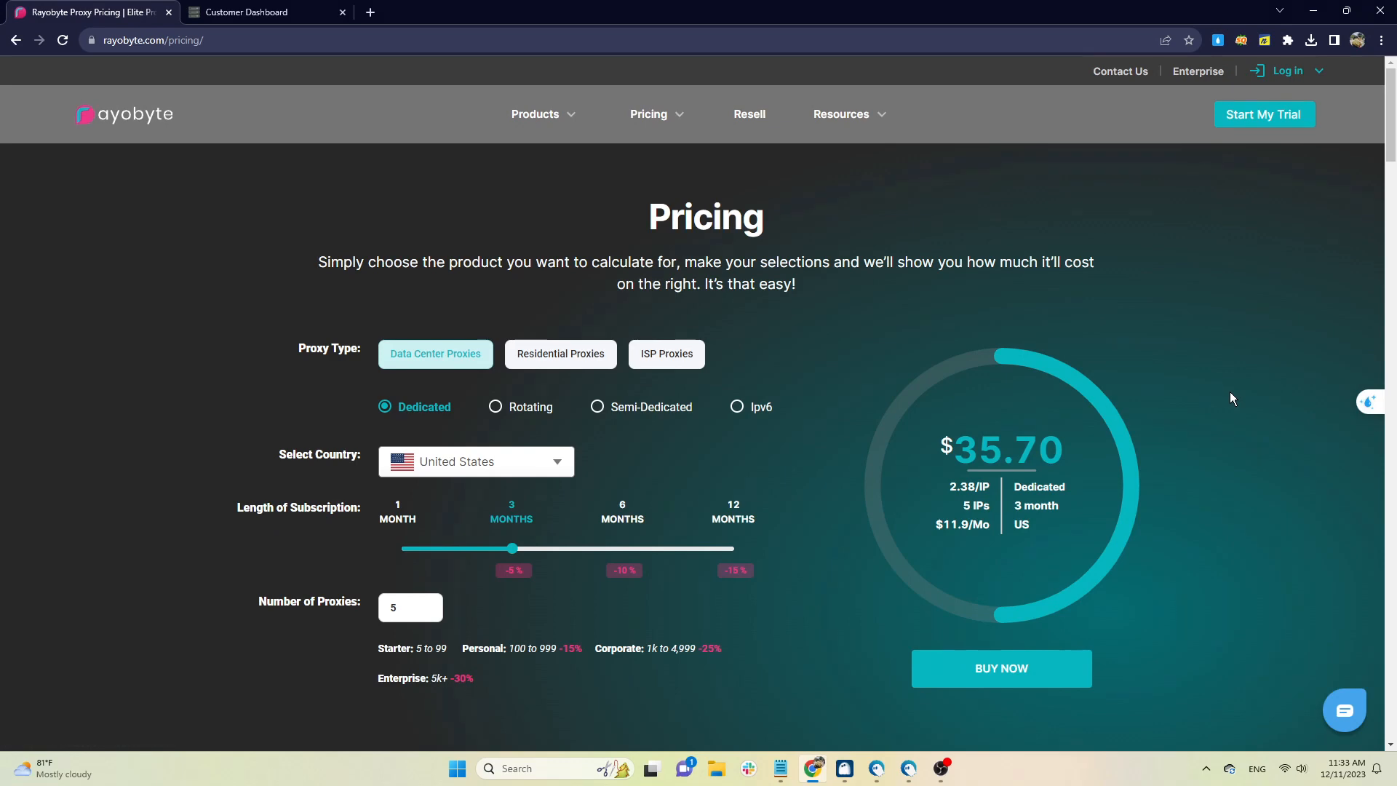
{"action": "scroll", "scroll_direction": "down", "scroll_amount": 3}
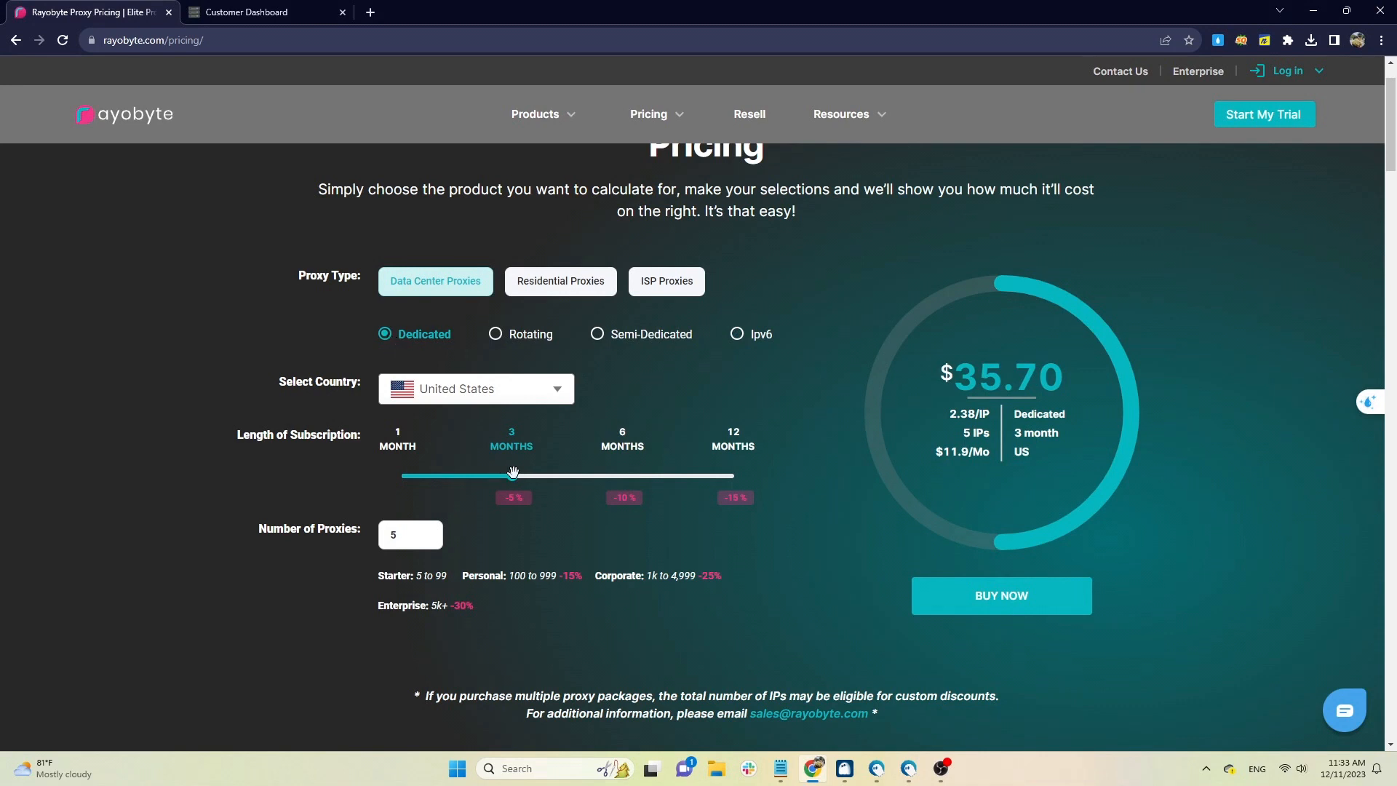
{"action": "left_click_drag", "start_coordinate": [512, 475], "coordinate": [400, 476]}
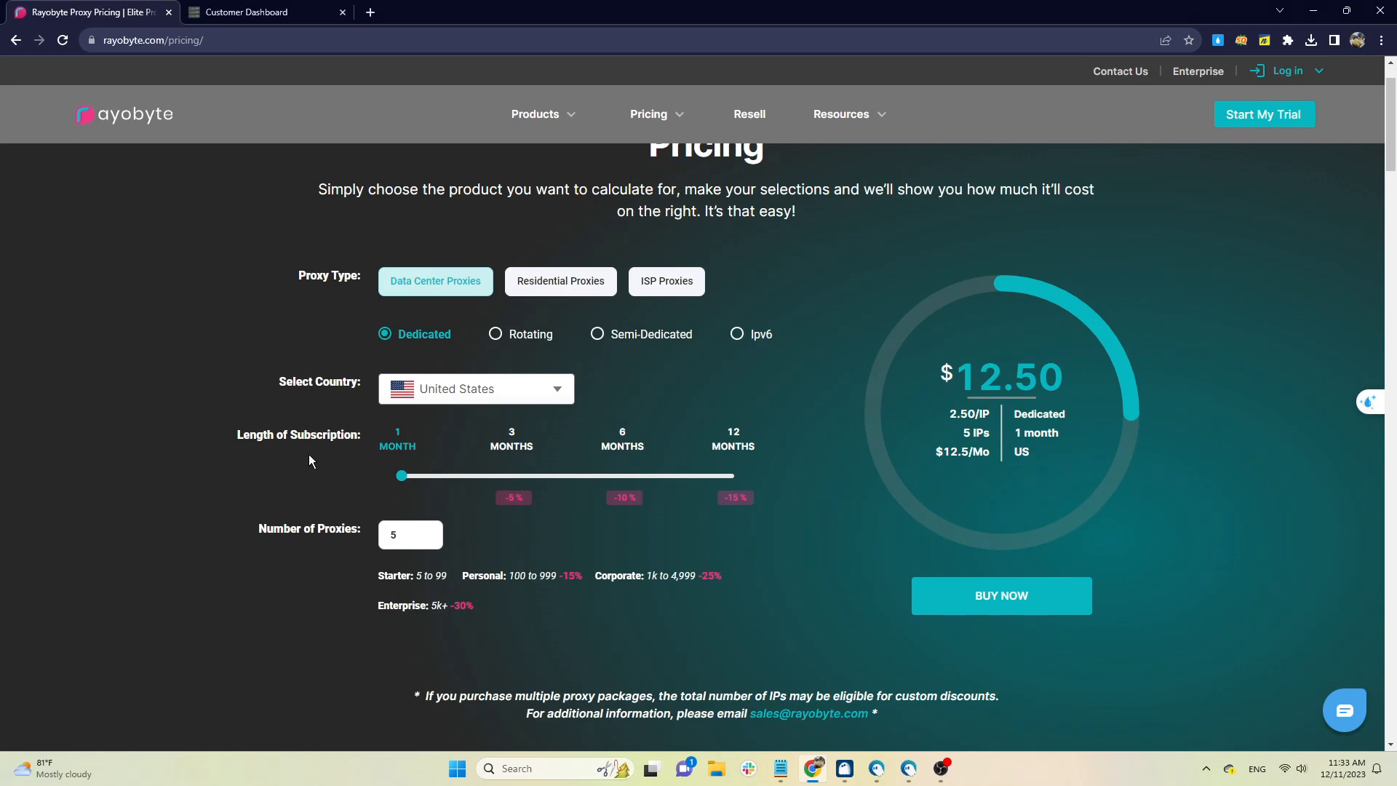
{"action": "mouse_move", "coordinate": [525, 300]}
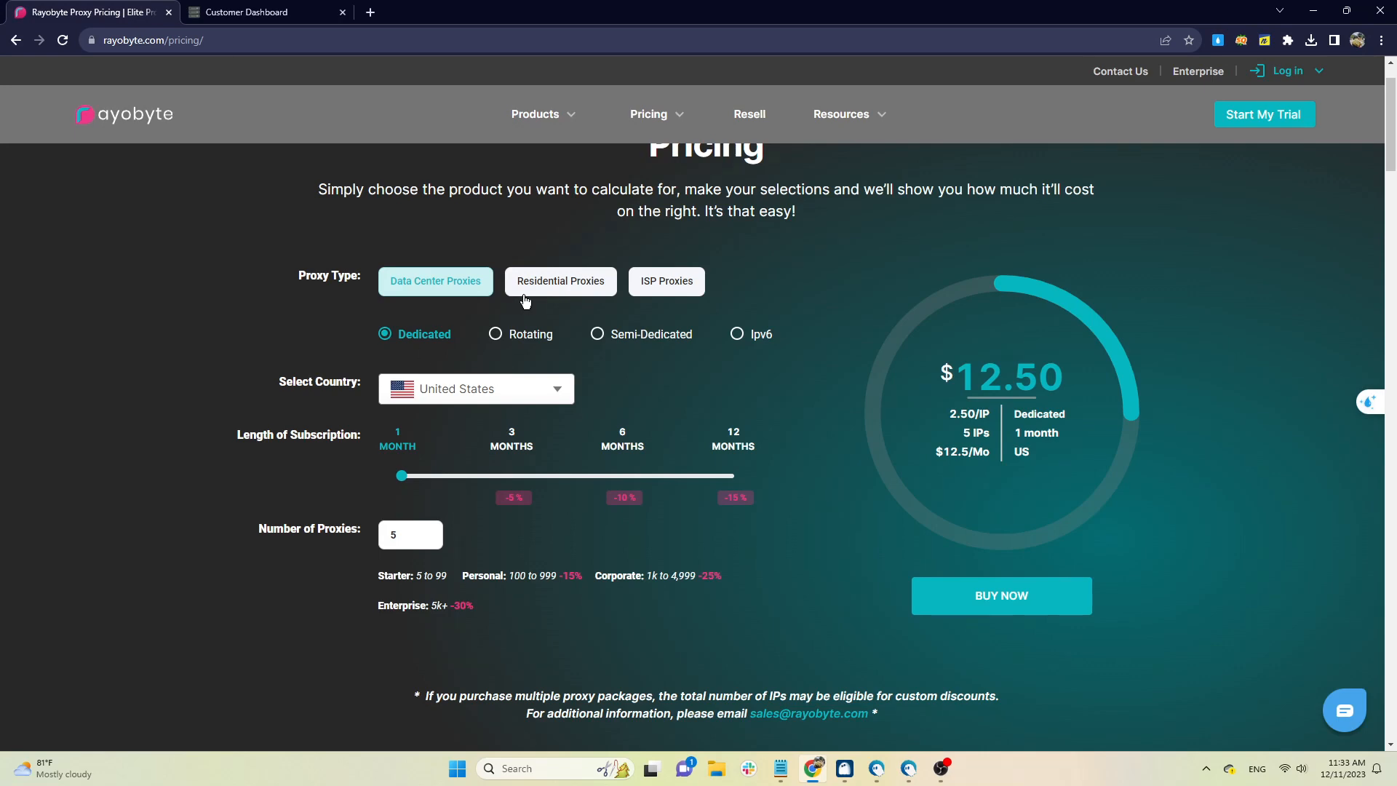
Quote 100 GB of residential proxies, then switch to ISP proxies at $71.25.
{"action": "left_click", "coordinate": [560, 281]}
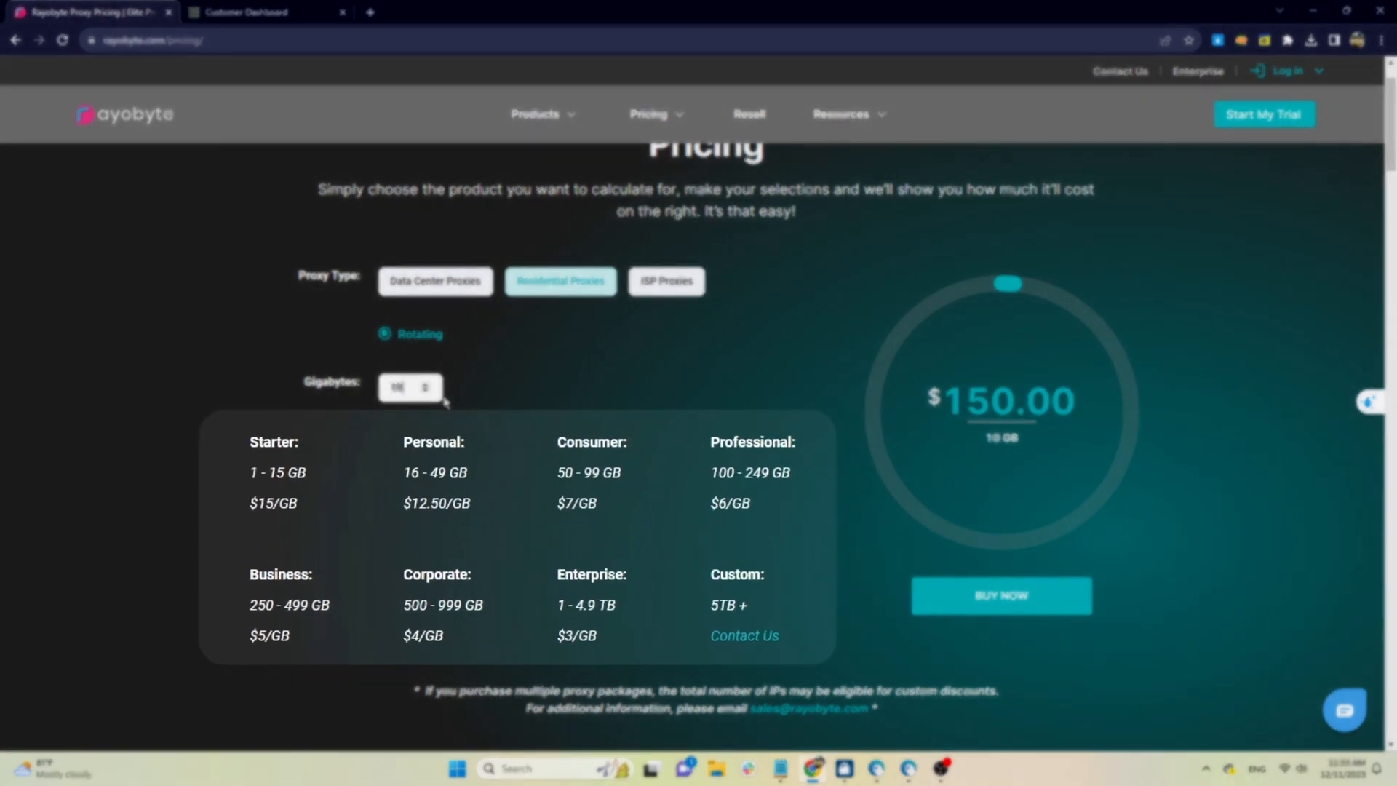
{"action": "type", "text": "100"}
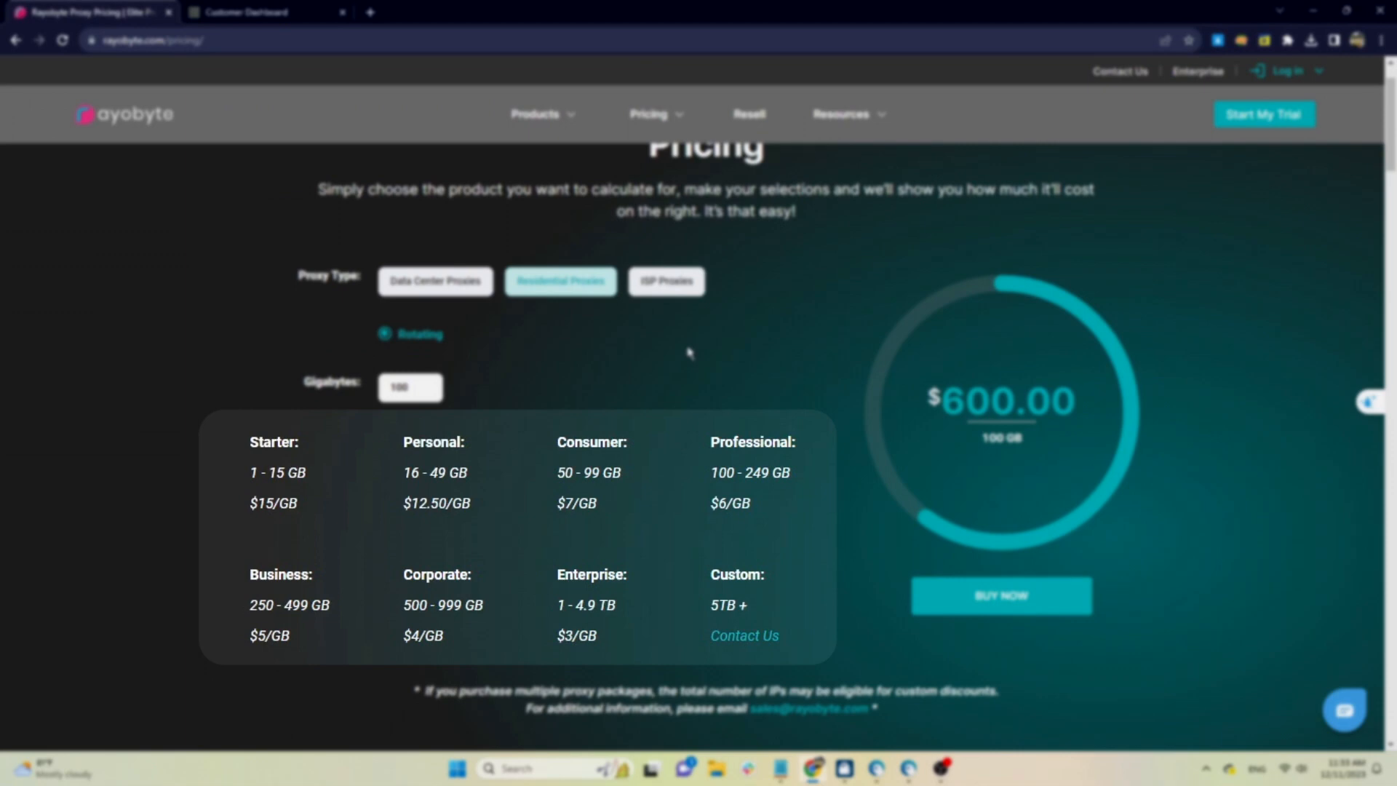
{"action": "left_click", "coordinate": [666, 281]}
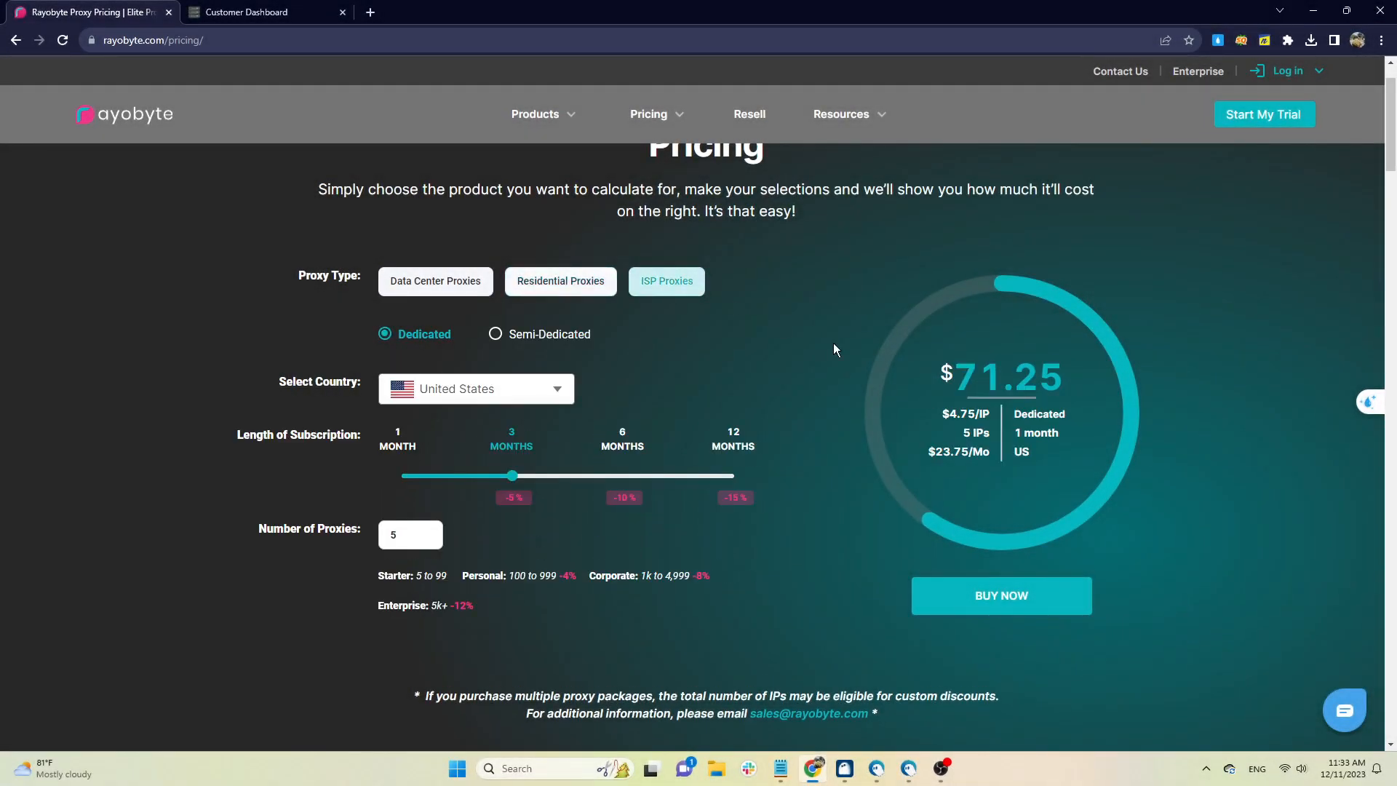
{"action": "mouse_move", "coordinate": [463, 515]}
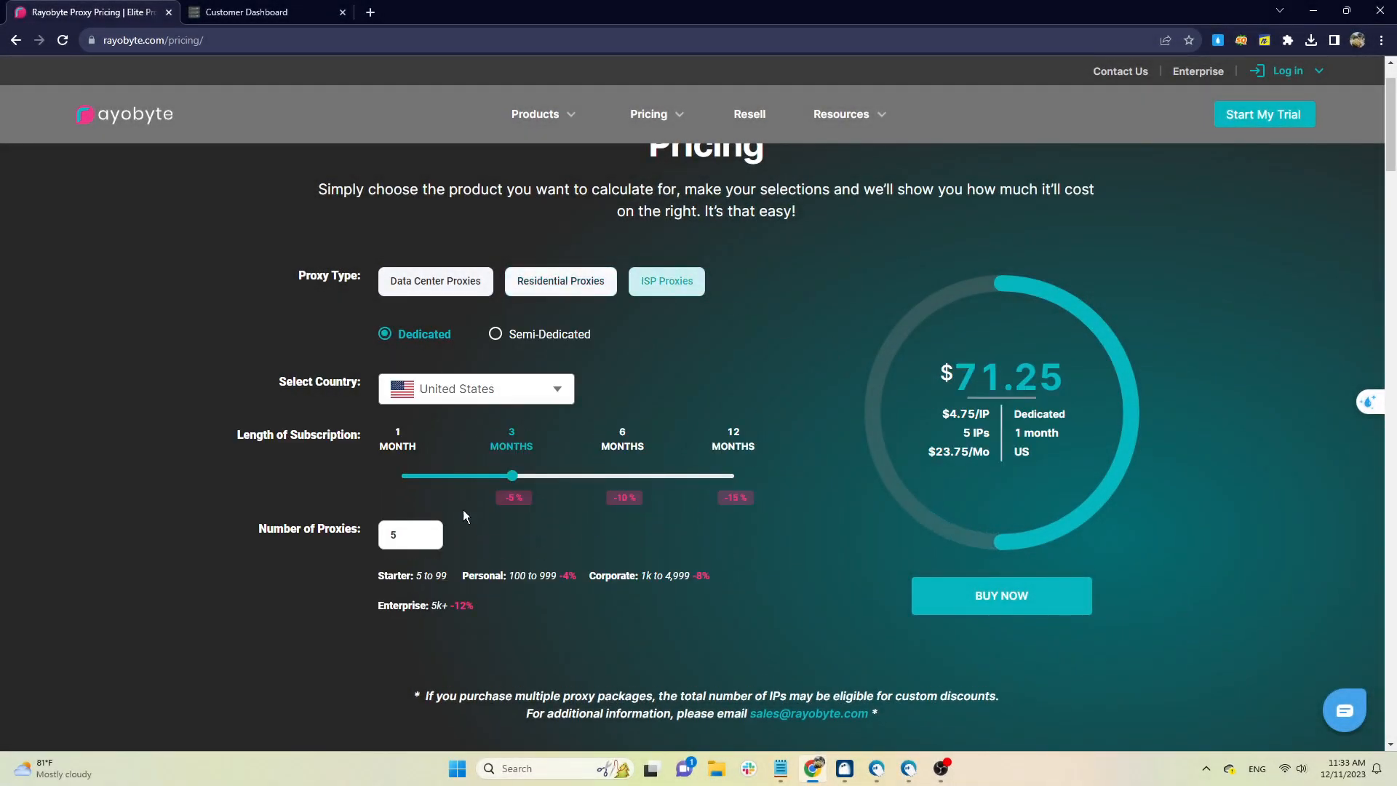
Compare semi-dedicated and dedicated ISP pricing, then start the trial to reach the dashboard chooser.
{"action": "left_click", "coordinate": [495, 333]}
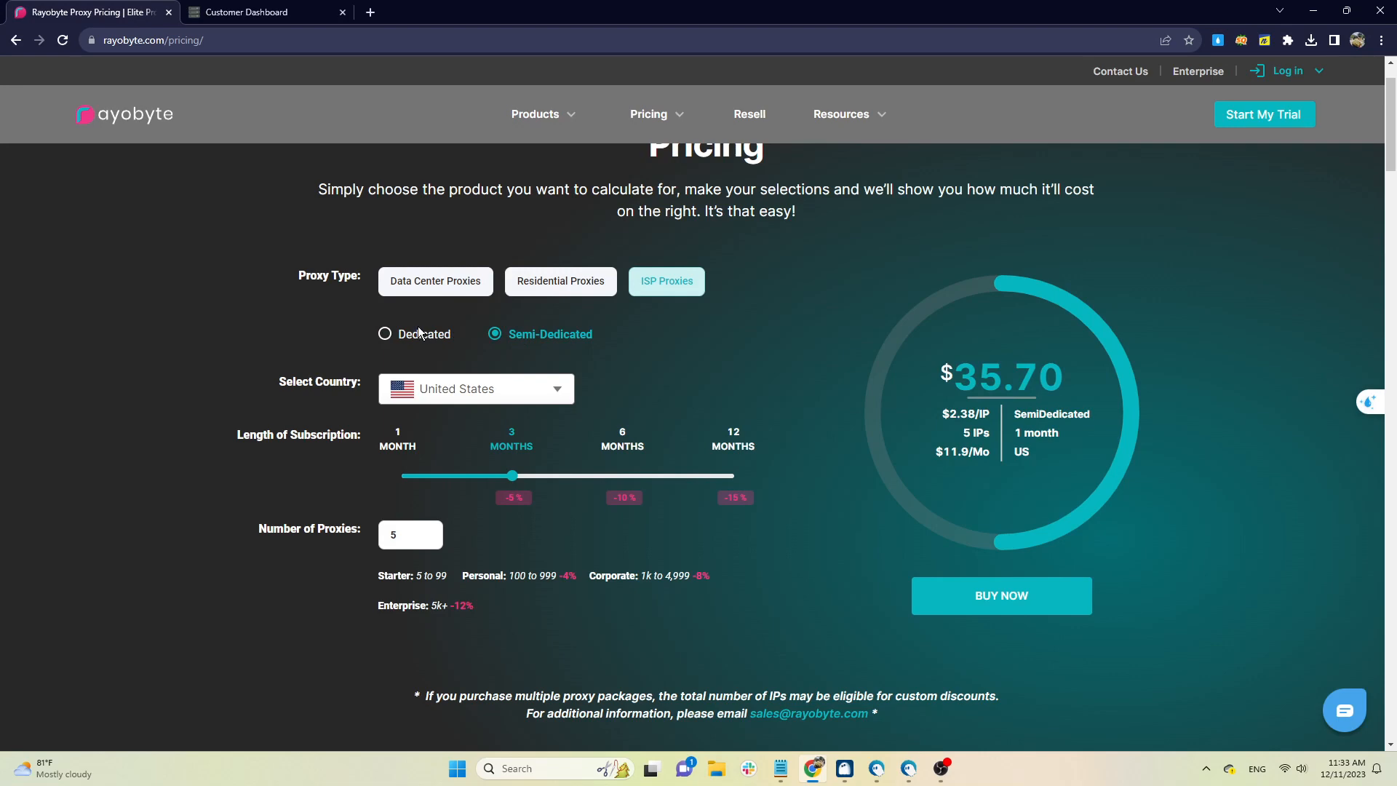
{"action": "left_click", "coordinate": [384, 333]}
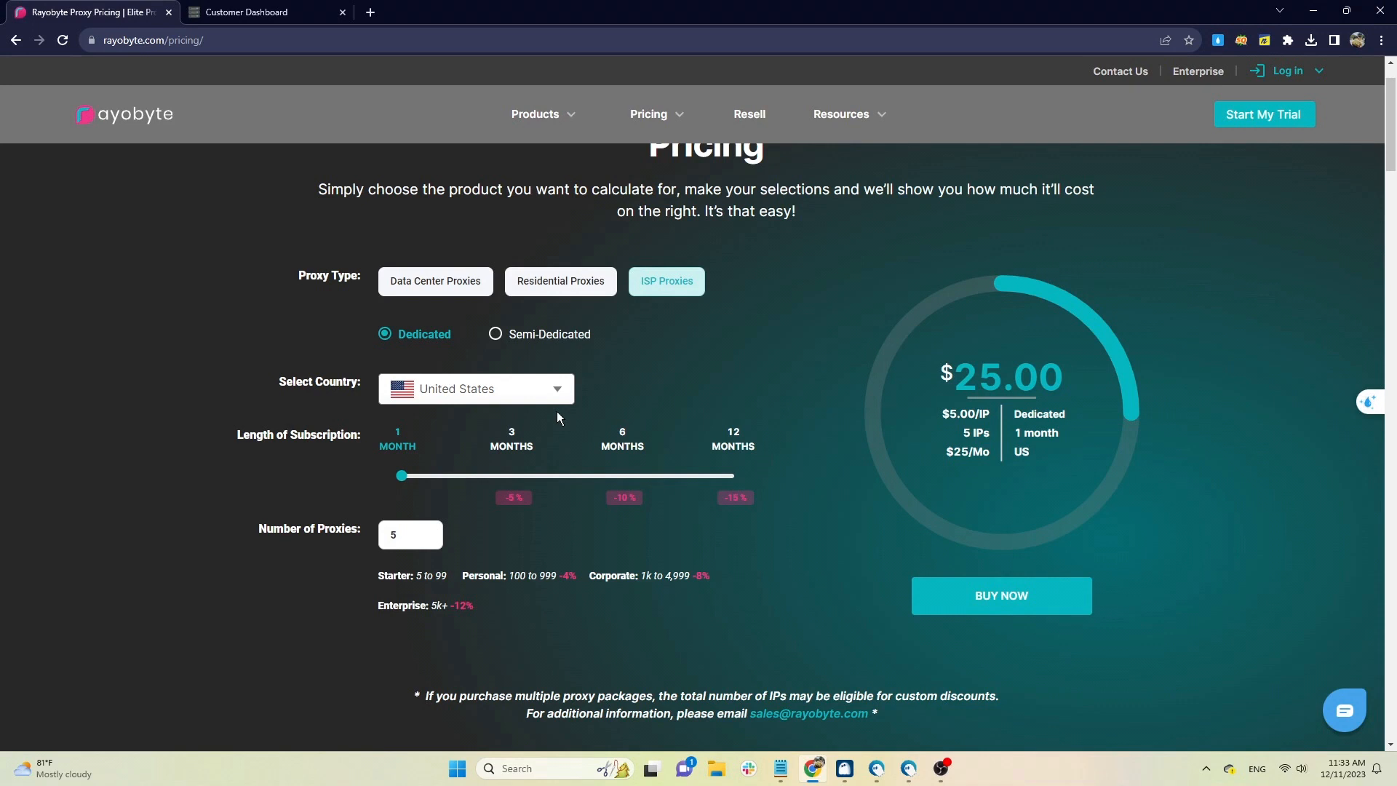
{"action": "left_click", "coordinate": [476, 389]}
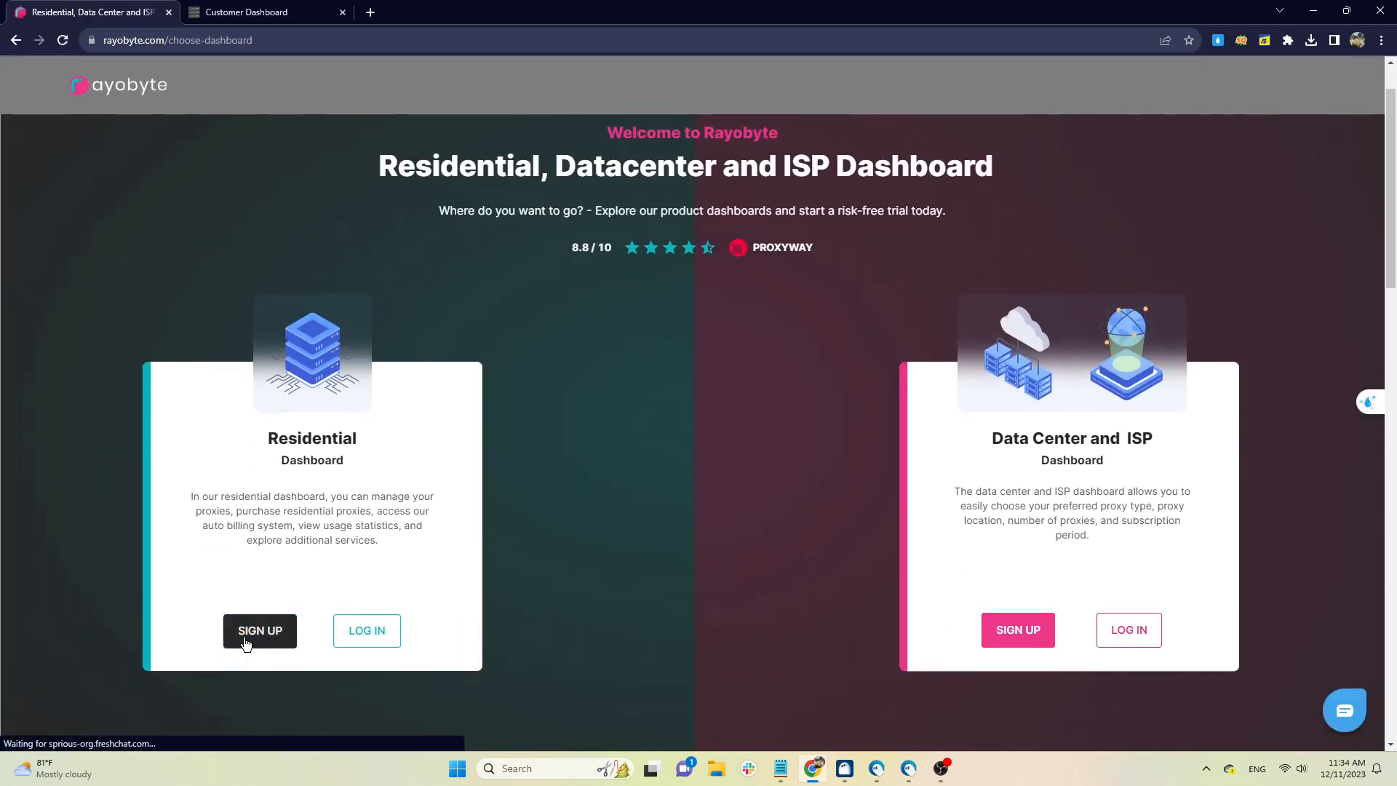
Start the residential sign-up, close that tab, and switch to the Customer Dashboard tab.
{"action": "left_click", "coordinate": [259, 630]}
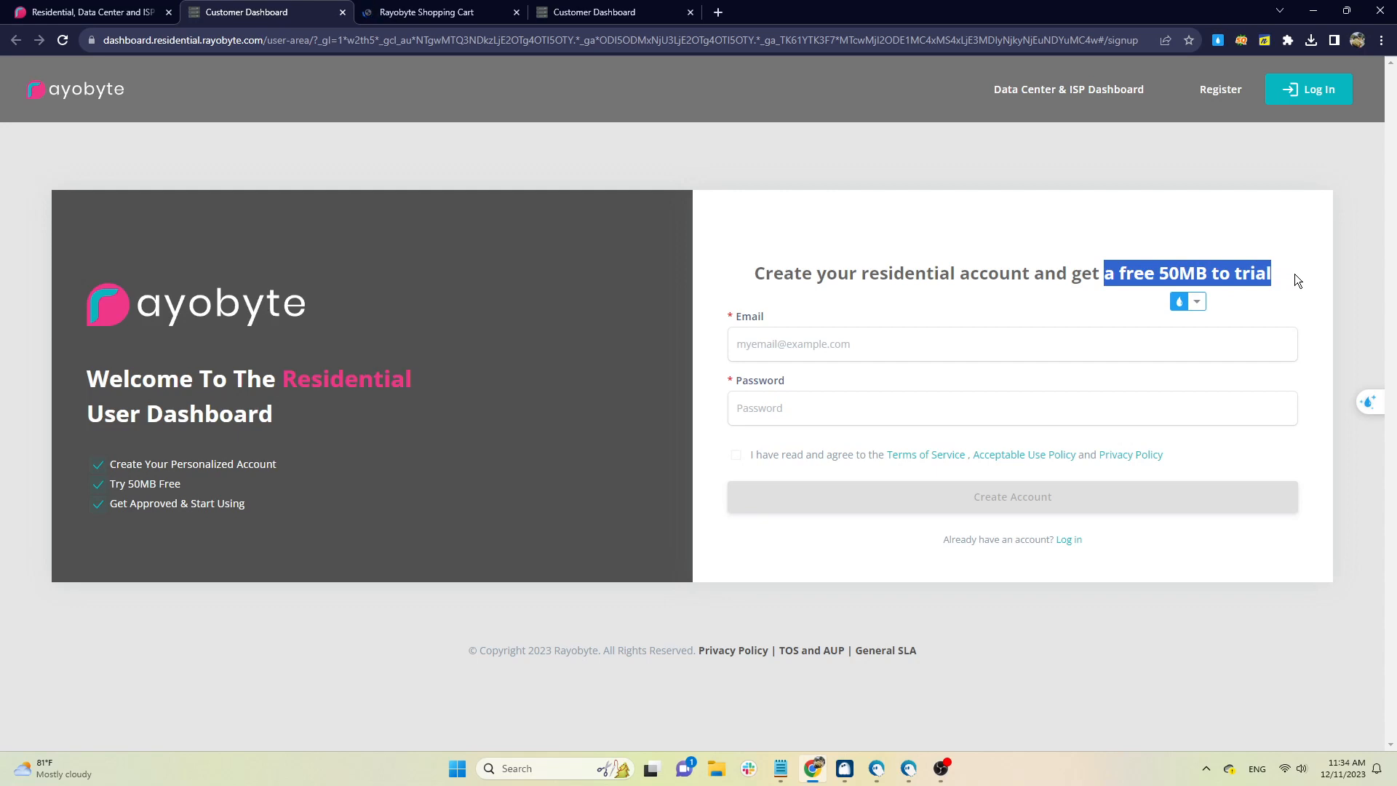
{"action": "left_click", "coordinate": [434, 12]}
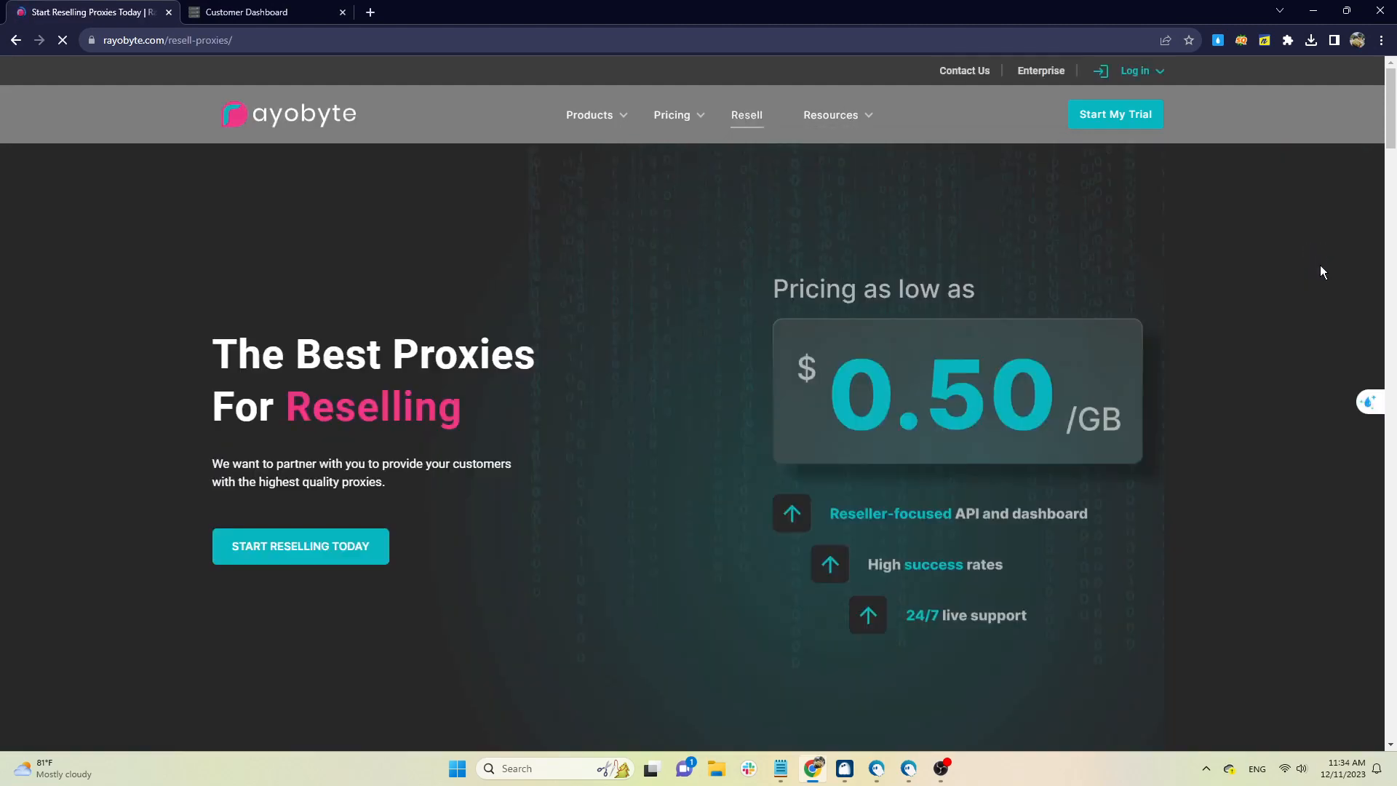
{"action": "scroll", "scroll_direction": "down", "scroll_amount": 3}
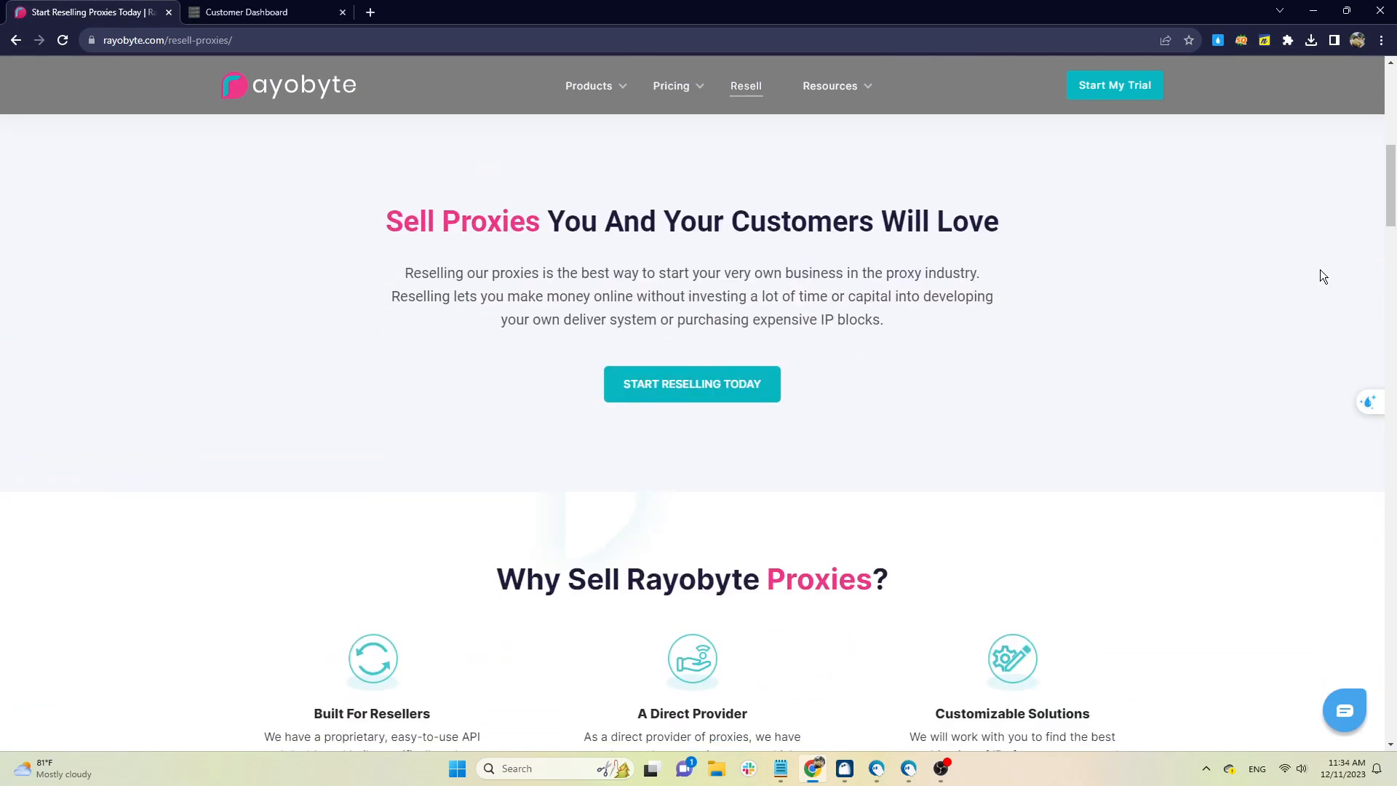
{"action": "left_click", "coordinate": [264, 12]}
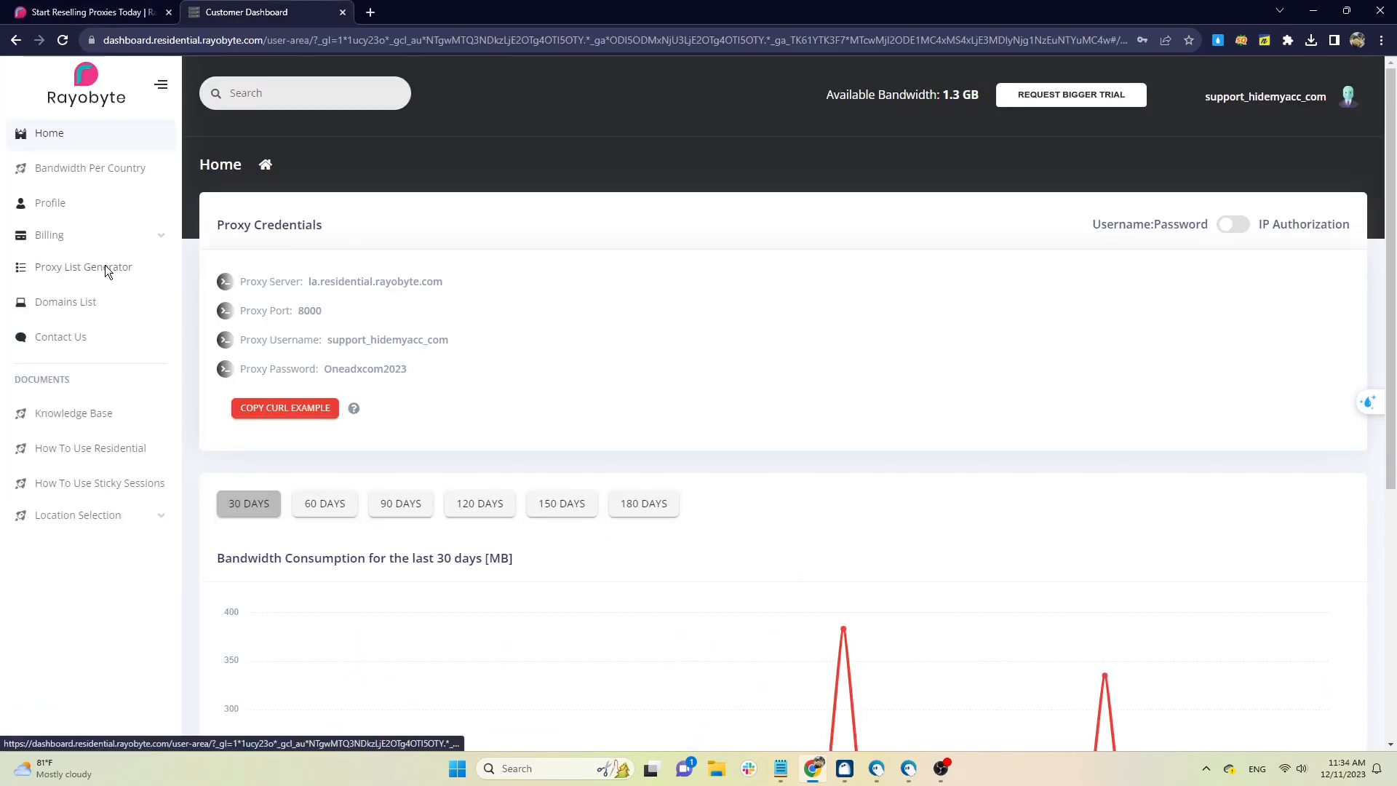
Open the Proxy List Generator and set the proxy country to United States.
{"action": "left_click", "coordinate": [83, 267]}
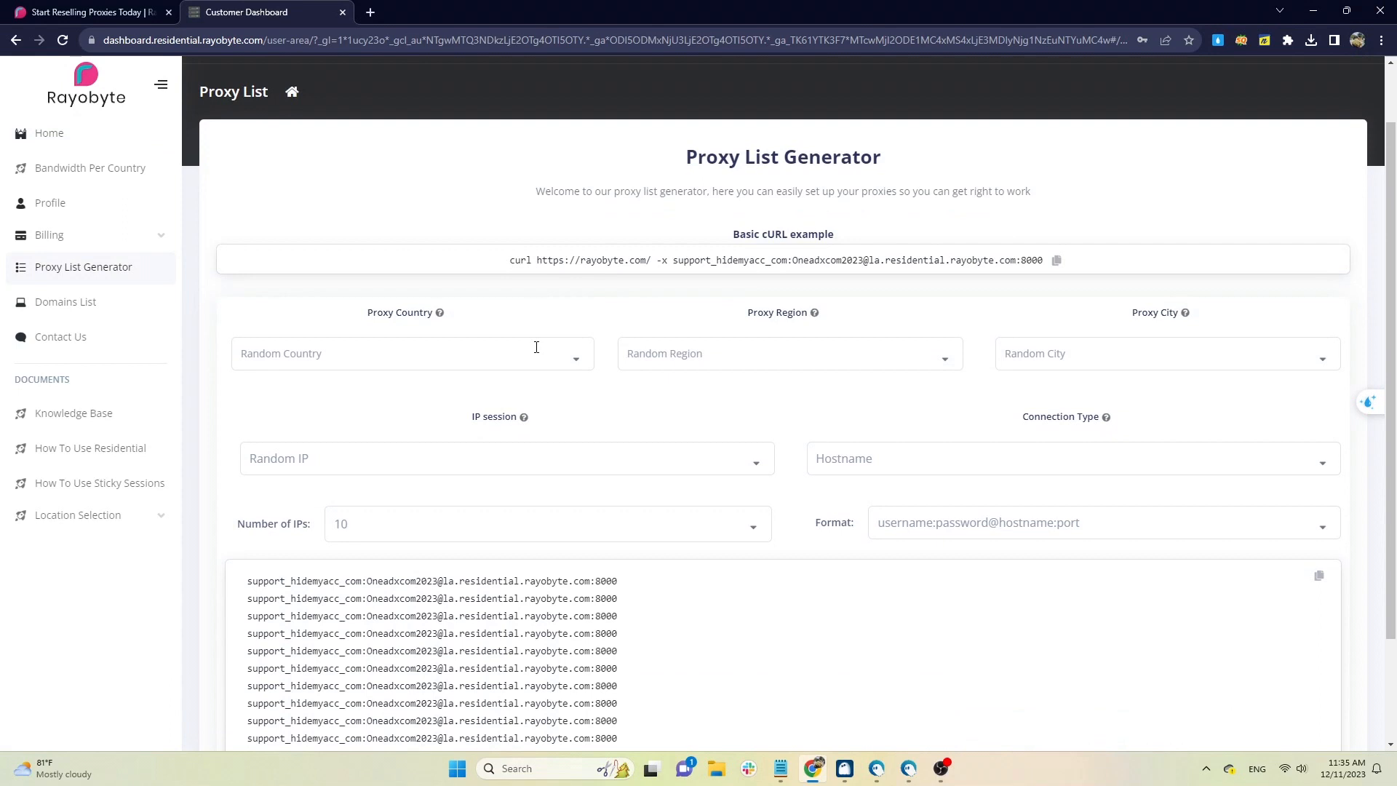
{"action": "left_click", "coordinate": [411, 353]}
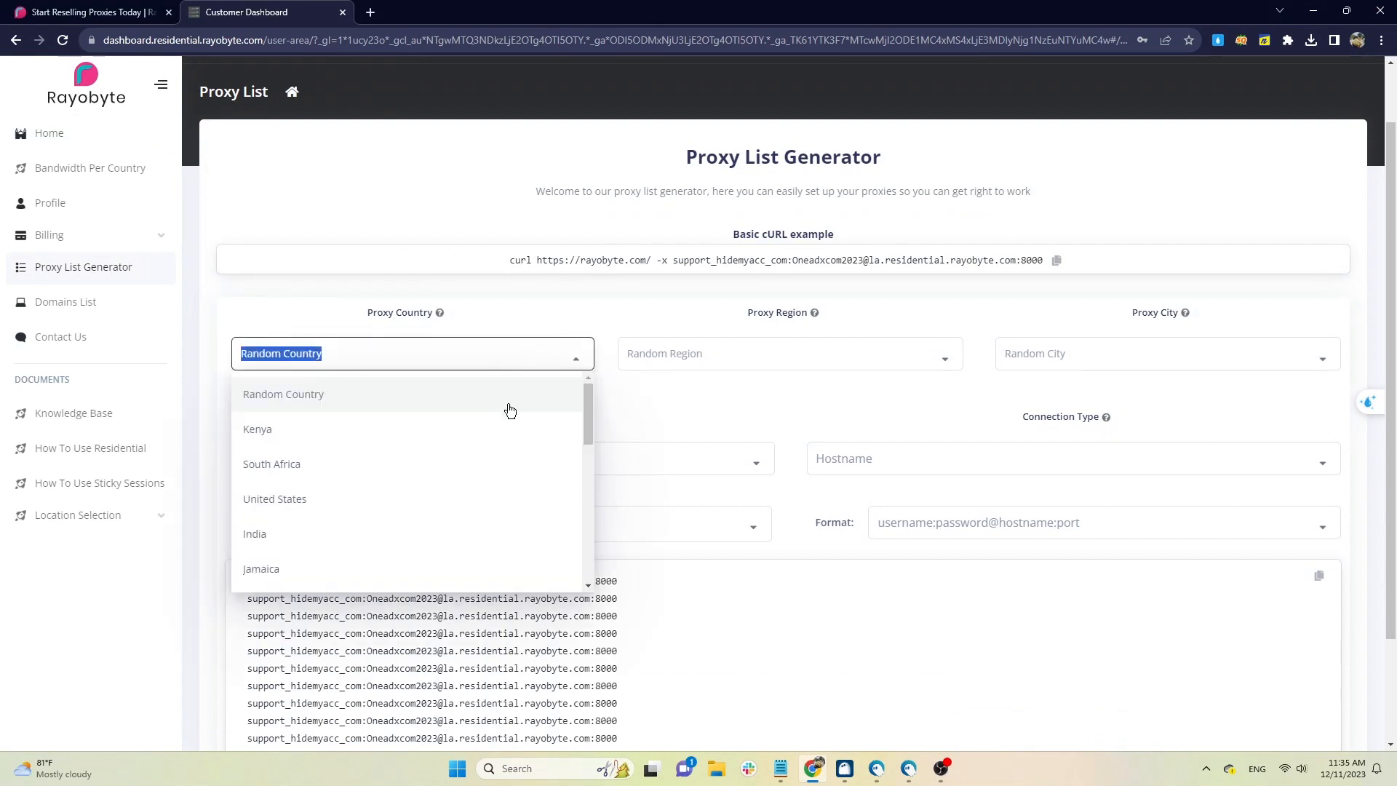
{"action": "left_click", "coordinate": [274, 497]}
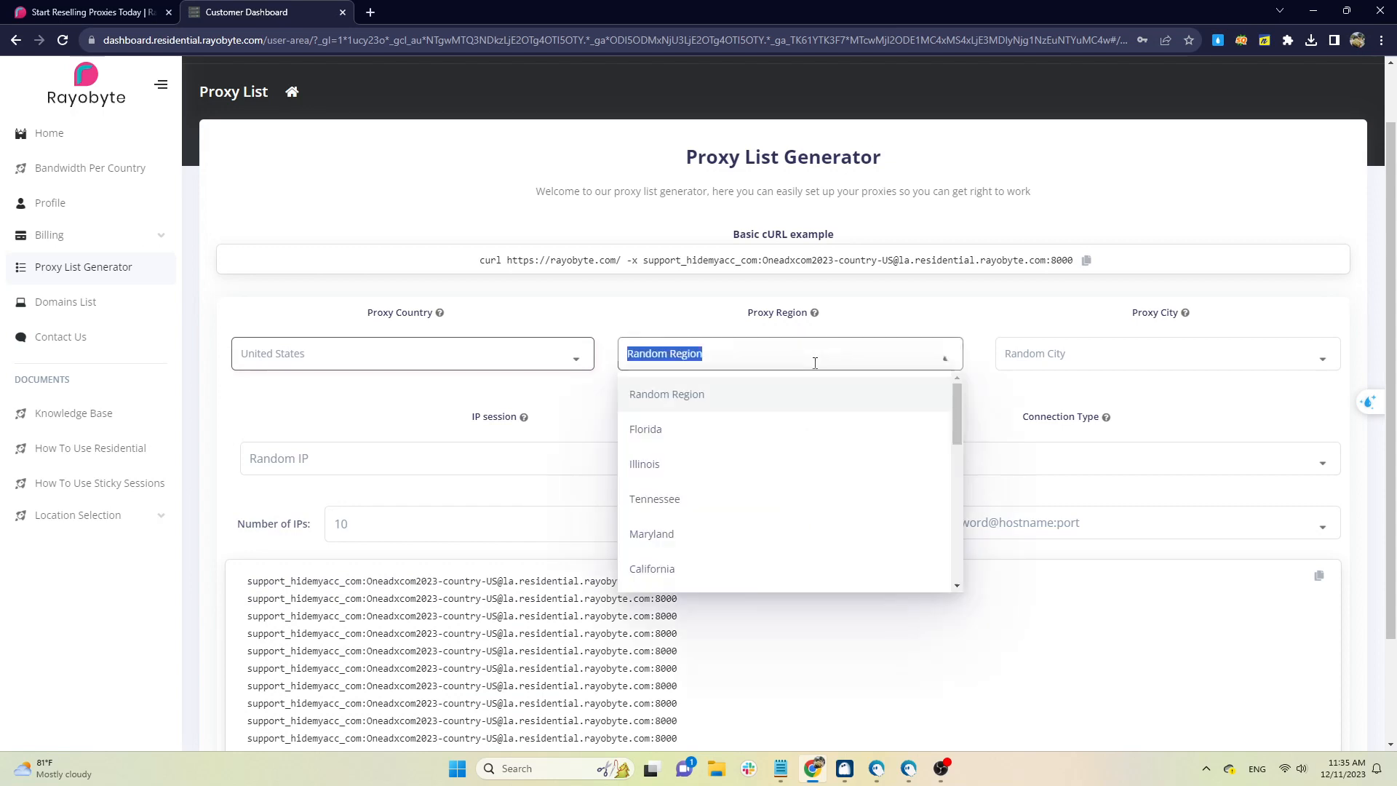
{"action": "left_click", "coordinate": [1166, 352]}
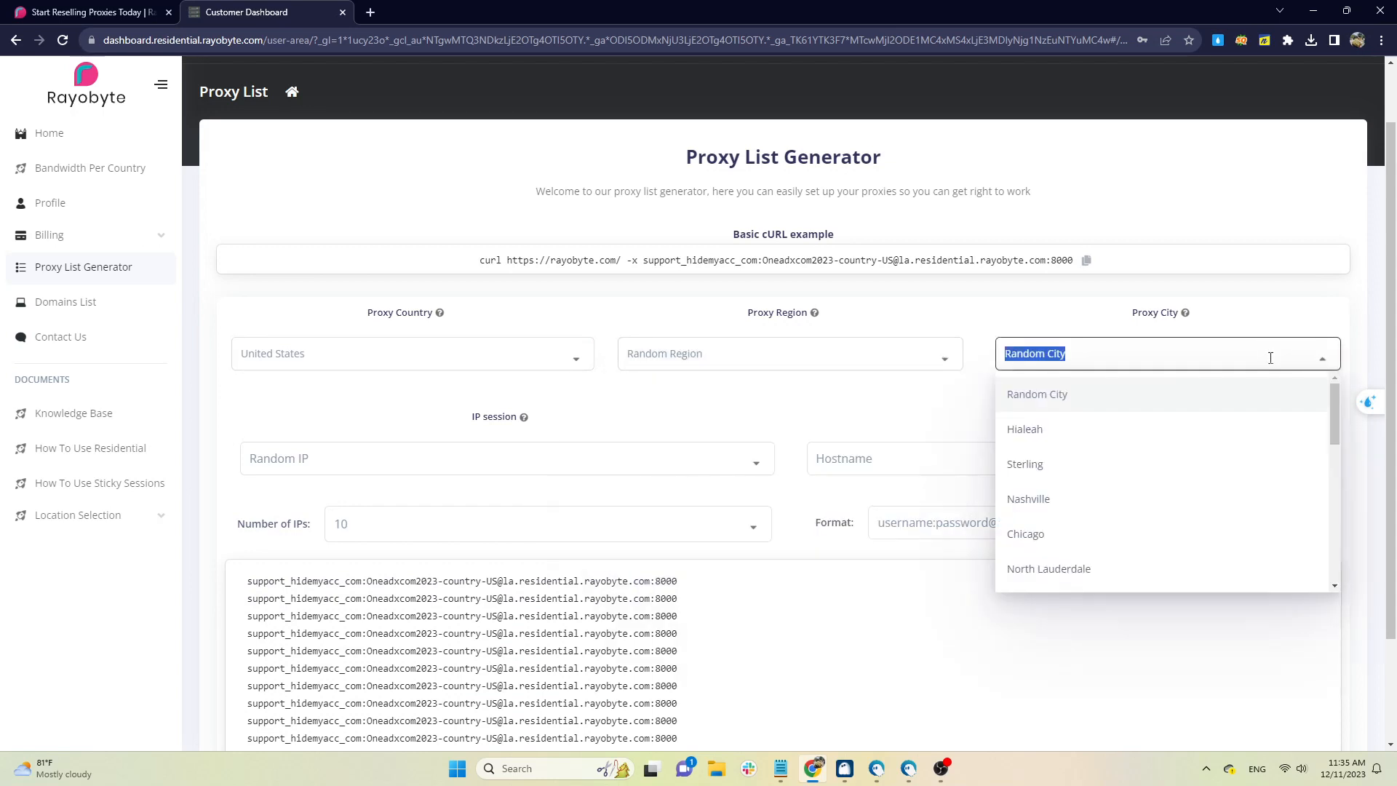
Choose a sticky IP session, IP (login/pass) connection type, and a proxy line format.
{"action": "left_click", "coordinate": [505, 458]}
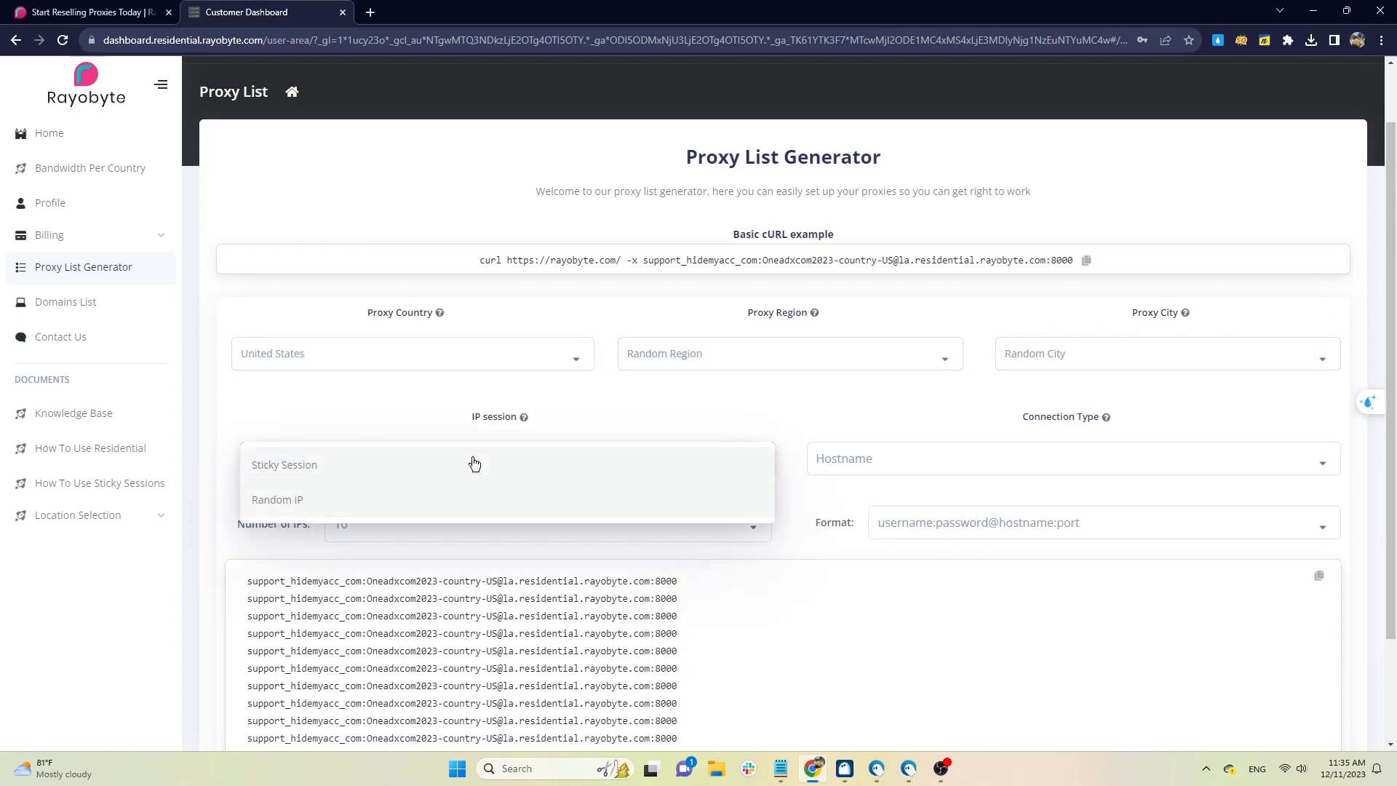
{"action": "left_click", "coordinate": [285, 464]}
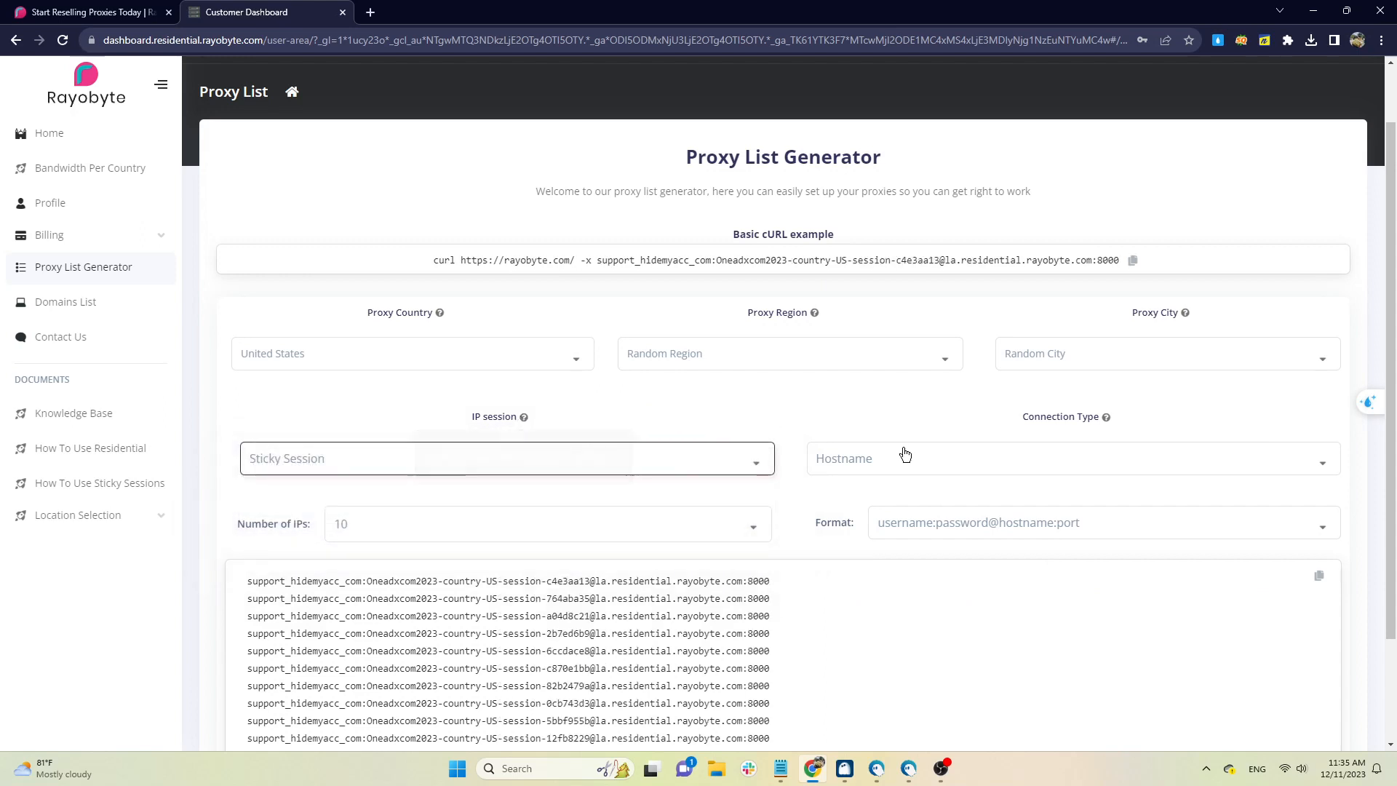
{"action": "left_click", "coordinate": [1069, 458]}
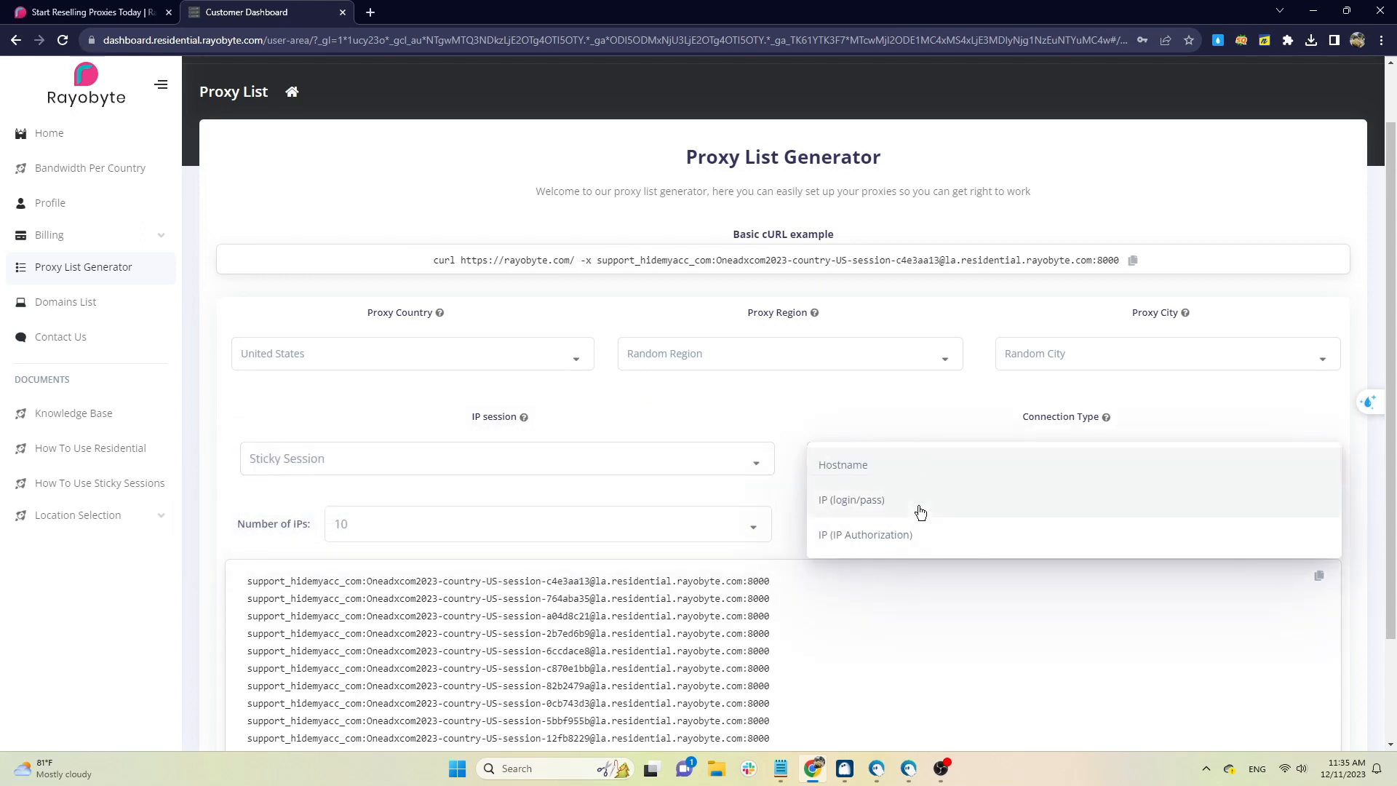
{"action": "left_click", "coordinate": [850, 499]}
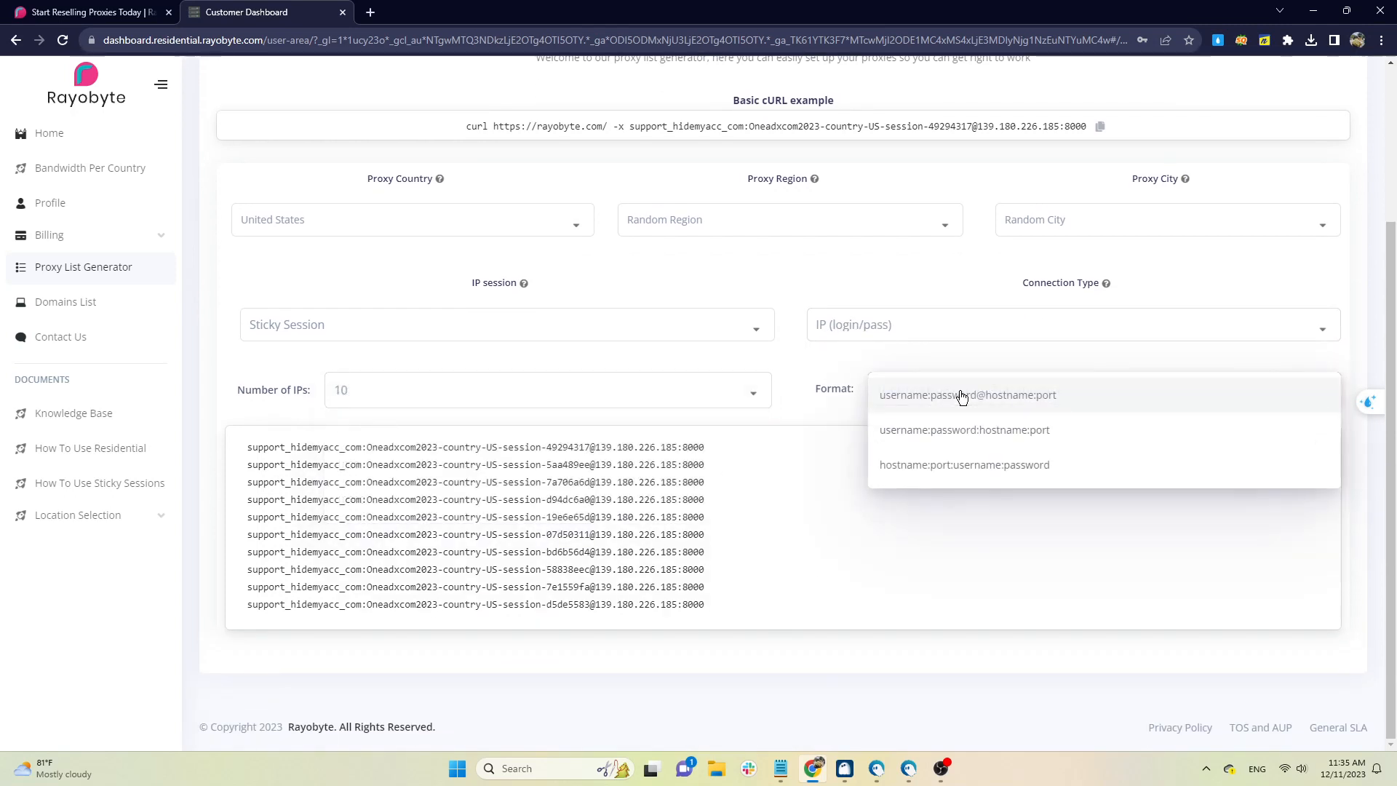
{"action": "left_click", "coordinate": [964, 464]}
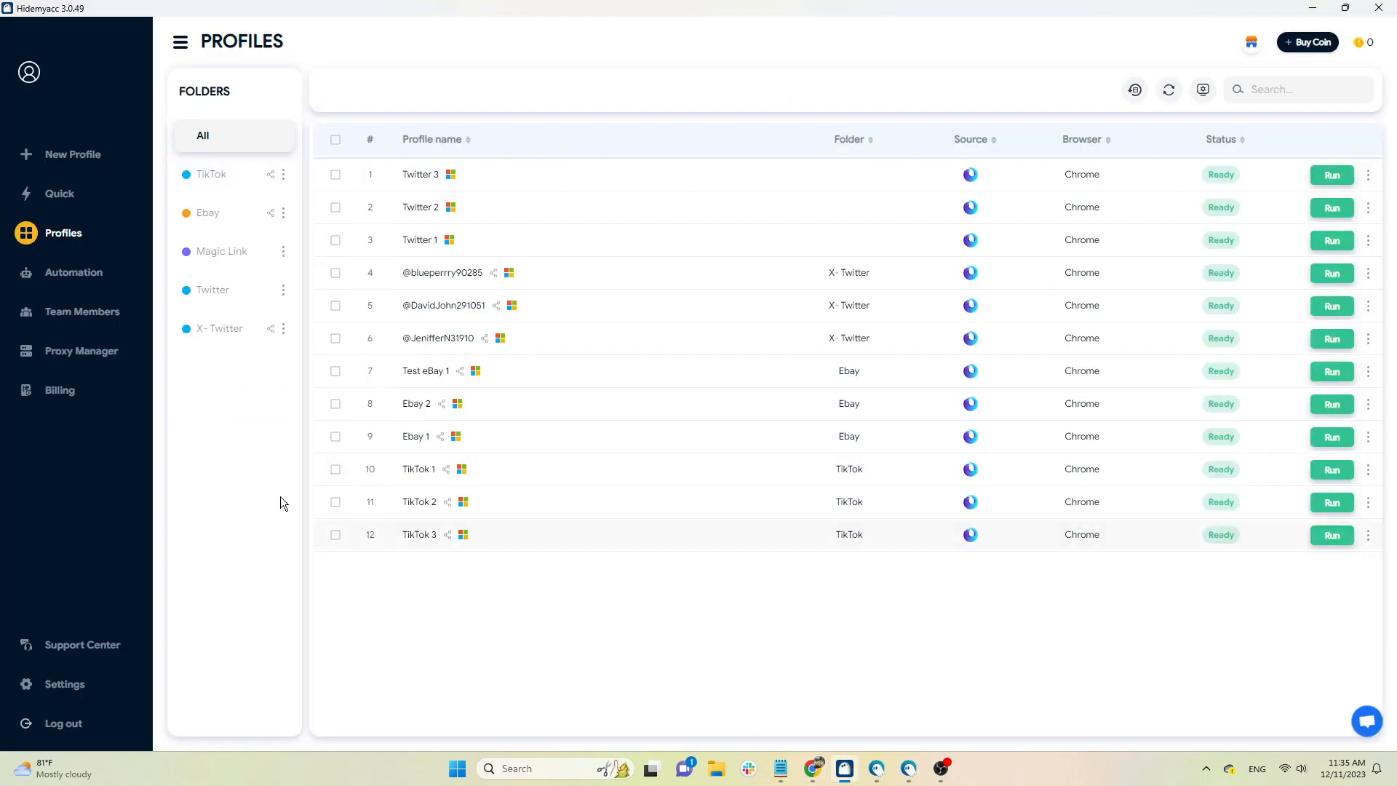
Create the 'Test Rayobyte' profile with the pasted Rayobyte proxy after a passing proxy check.
{"action": "left_click", "coordinate": [71, 153]}
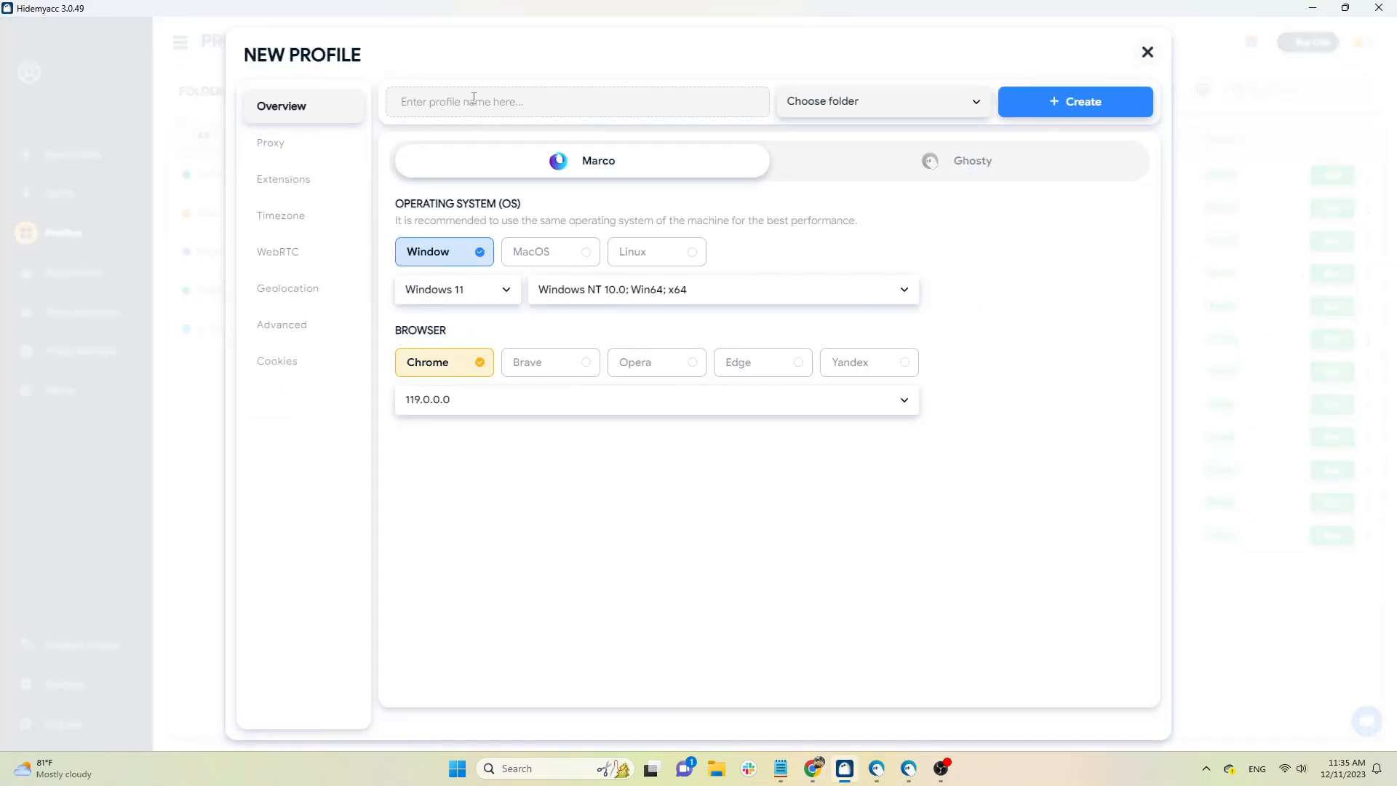
{"action": "type", "text": "Test"}
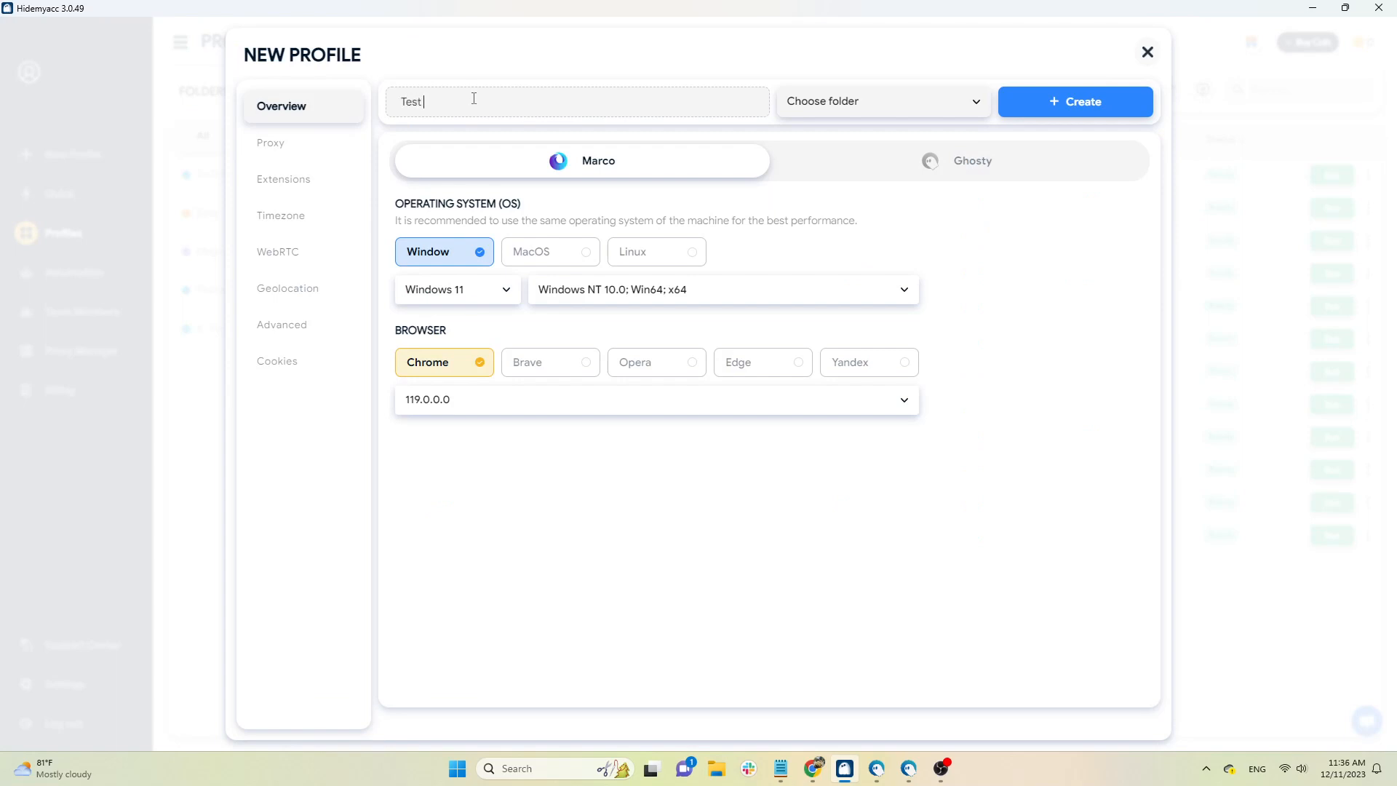
{"action": "type", "text": "Rayobyte"}
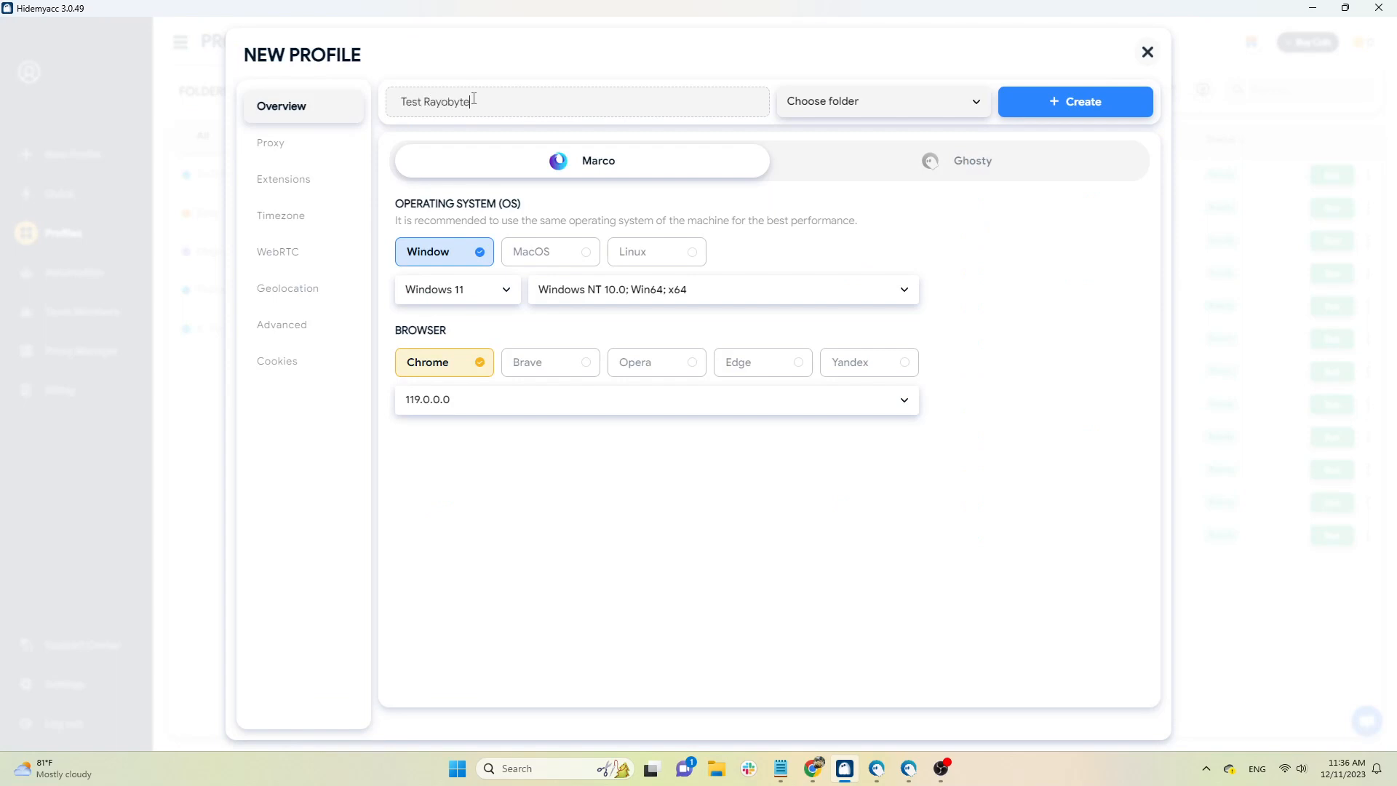
{"action": "left_click", "coordinate": [270, 142]}
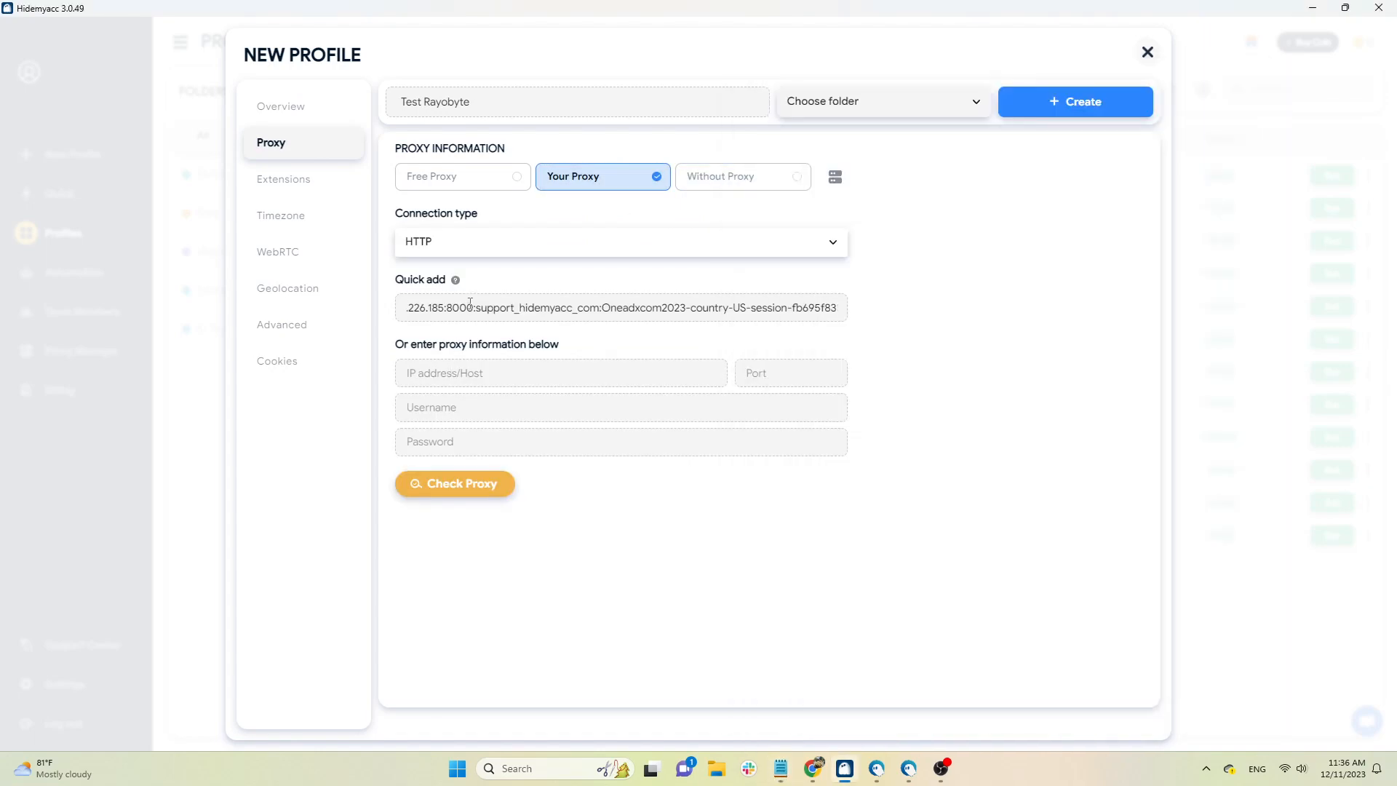
{"action": "left_click", "coordinate": [454, 483]}
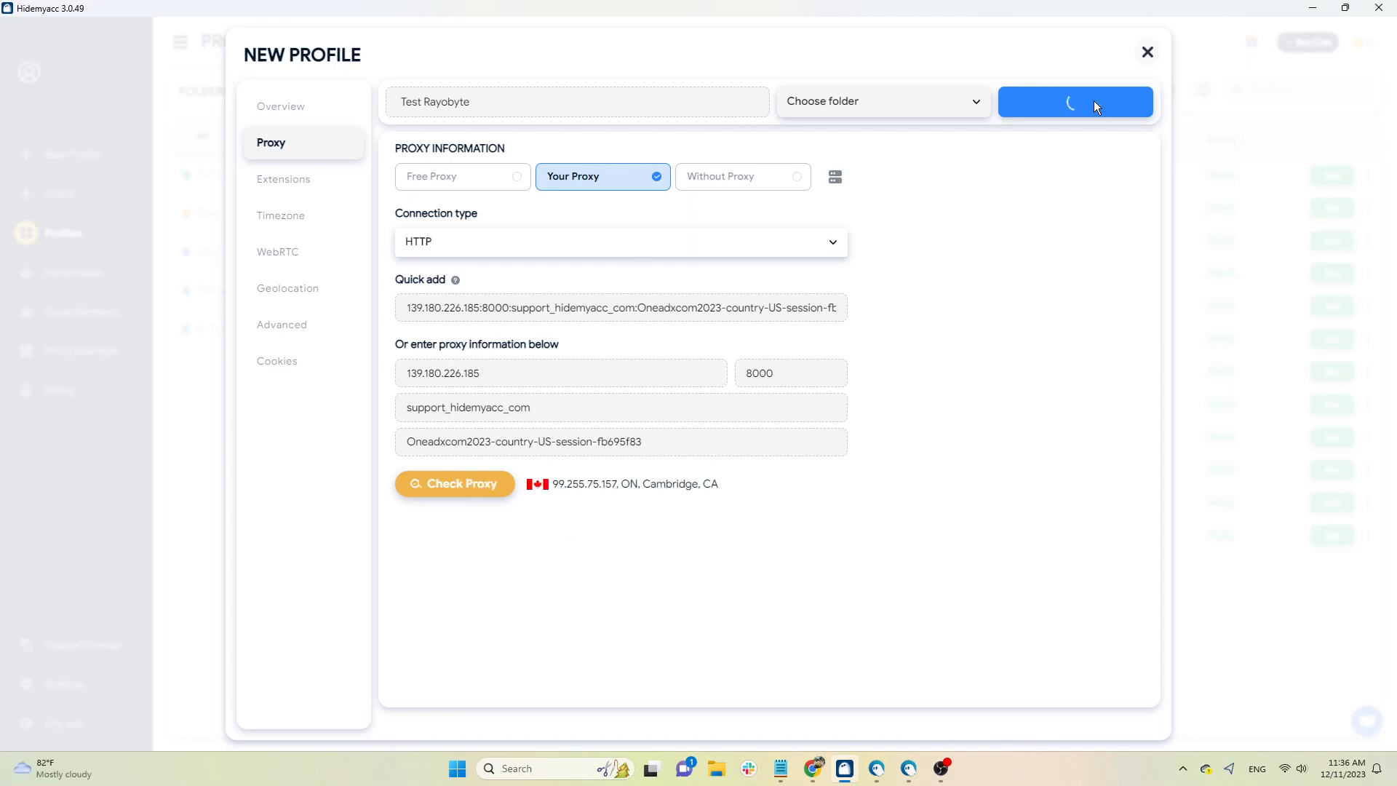
{"action": "left_click", "coordinate": [1075, 102]}
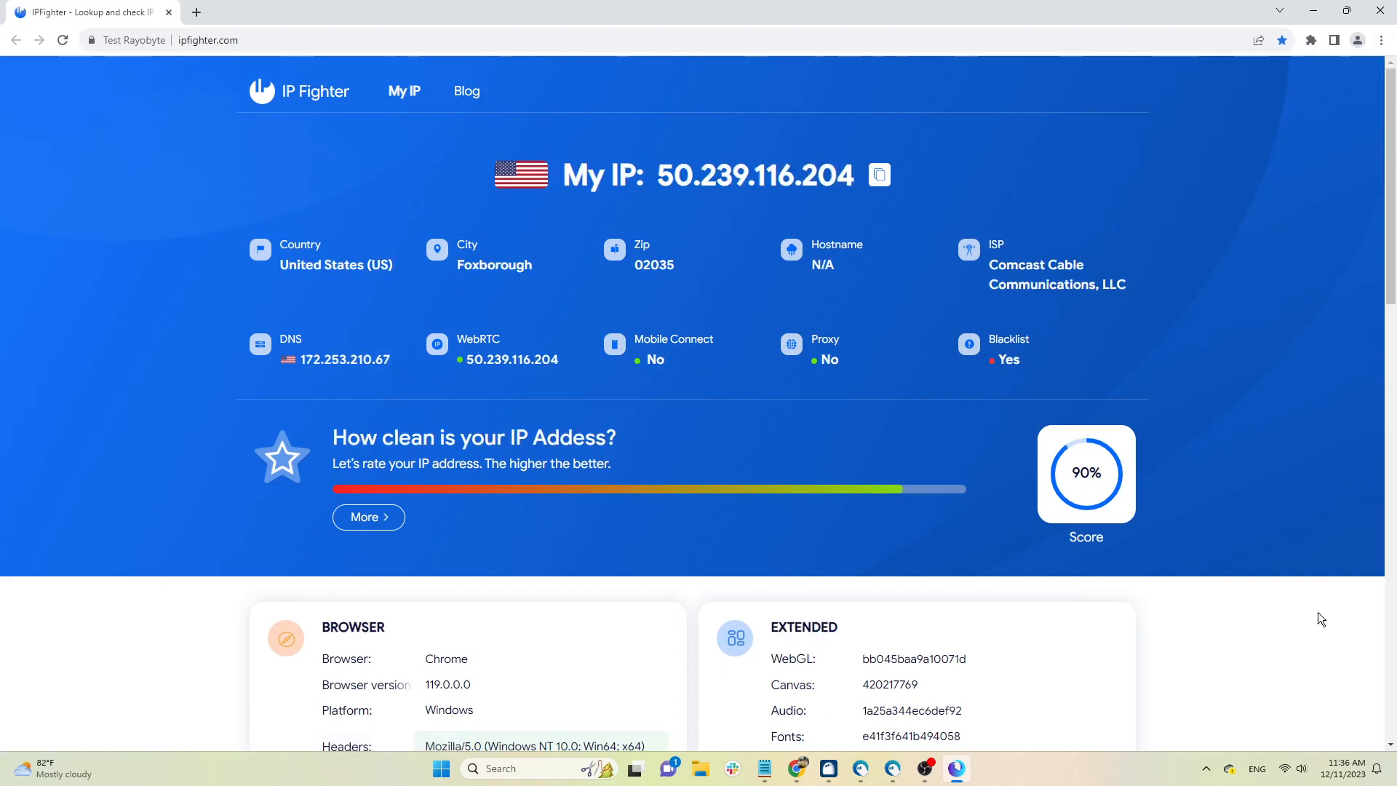
Expand the 90% clean-IP score details to view the 10-point In Blacklist deduction.
{"action": "left_click", "coordinate": [367, 516]}
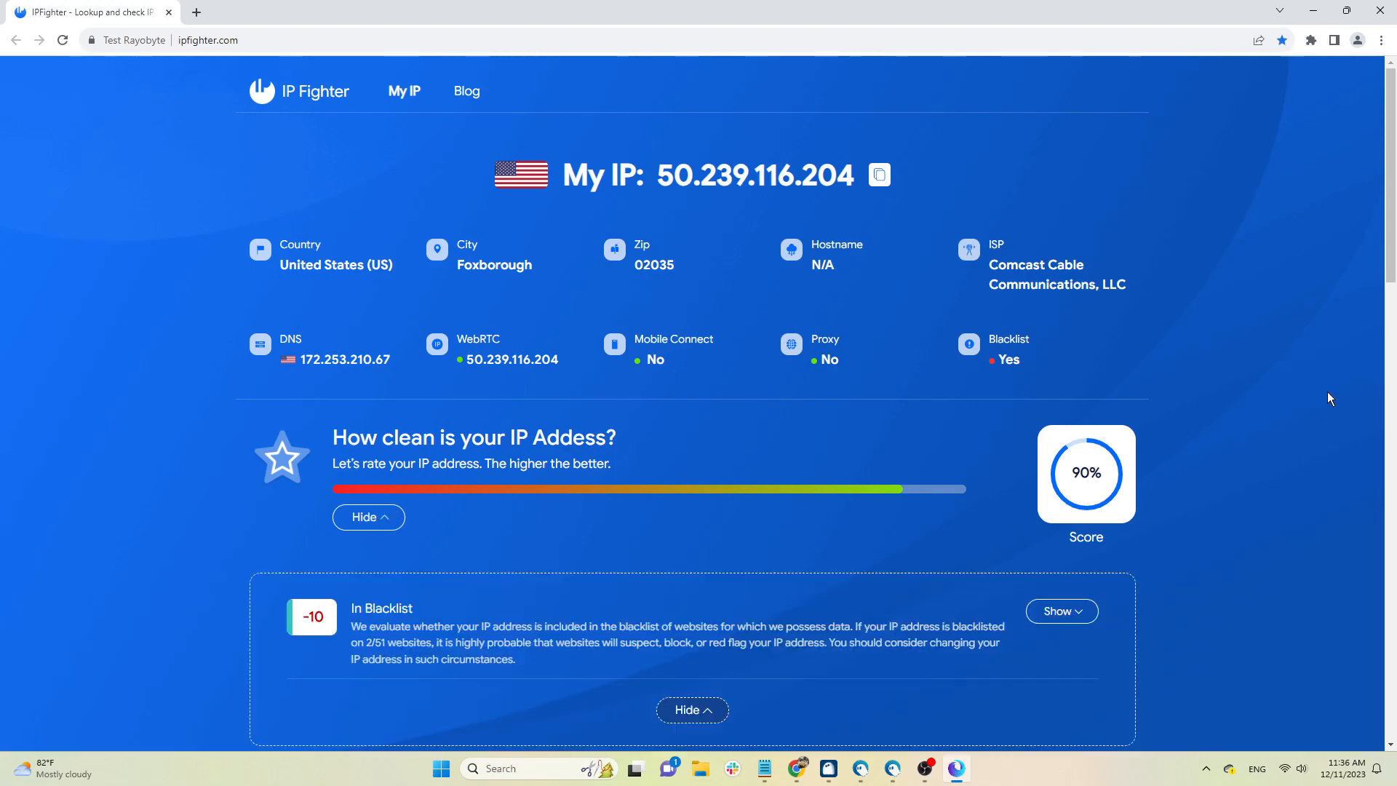
{"action": "scroll", "scroll_direction": "down", "scroll_amount": 3}
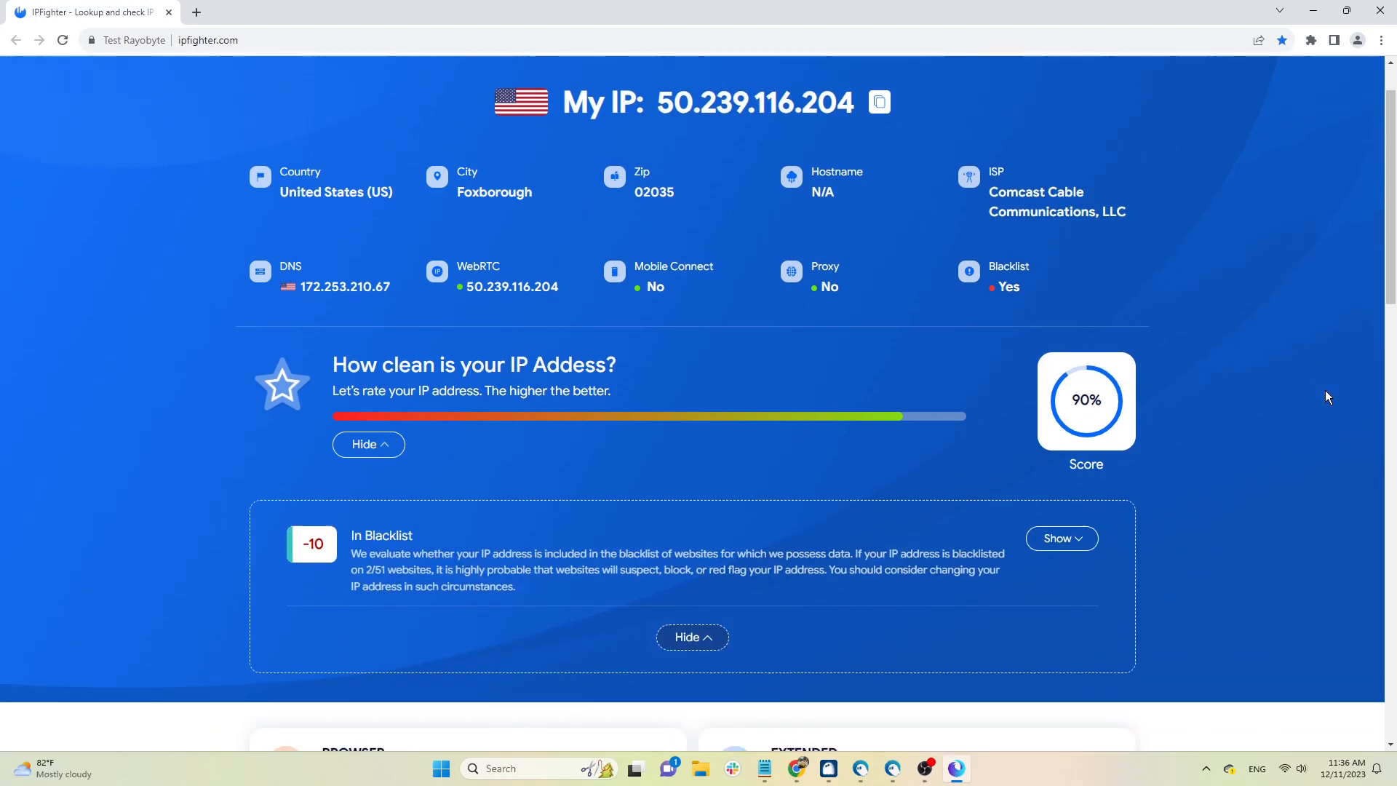
{"action": "scroll", "scroll_direction": "up", "scroll_amount": 3}
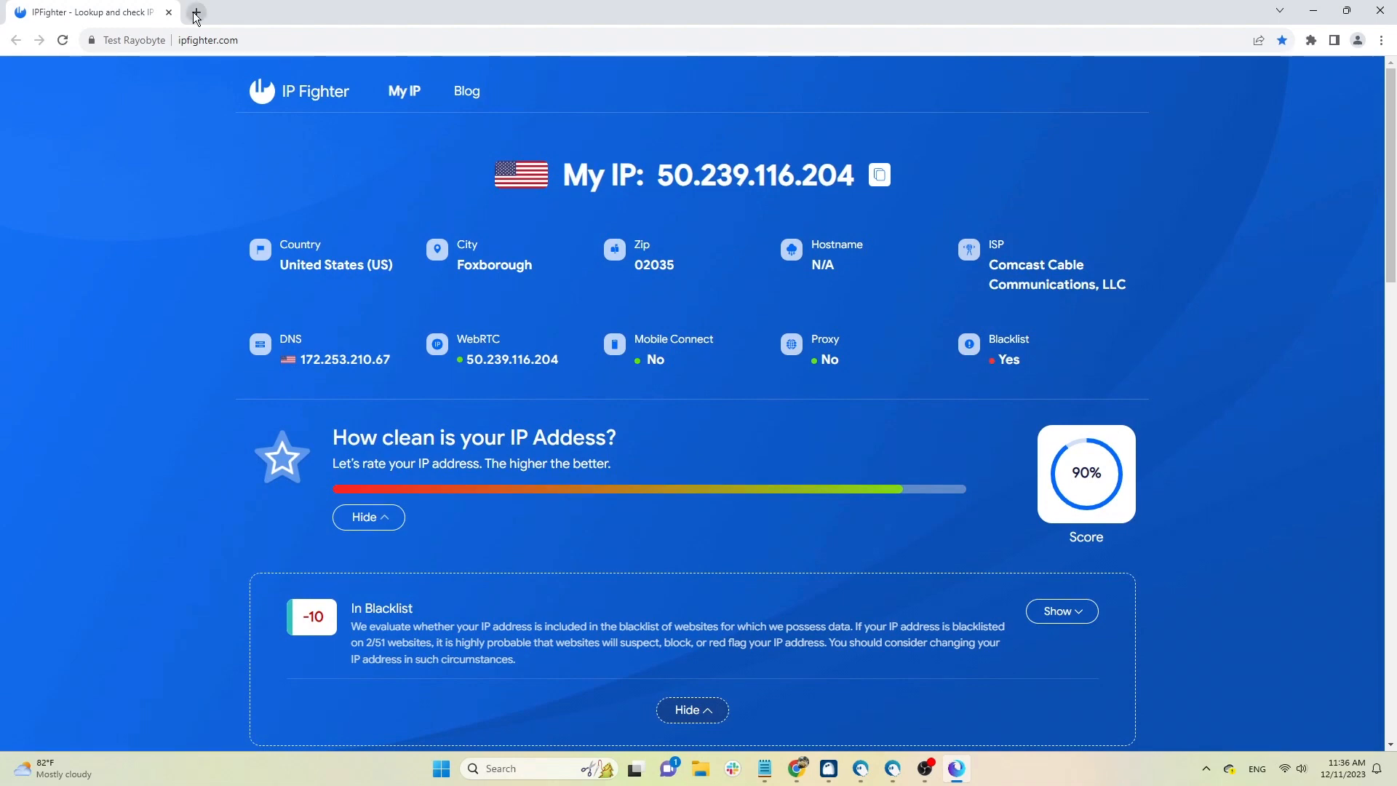
Search Google for 'hidemyacc' in a new tab, then add another blank tab.
{"action": "left_click", "coordinate": [194, 12]}
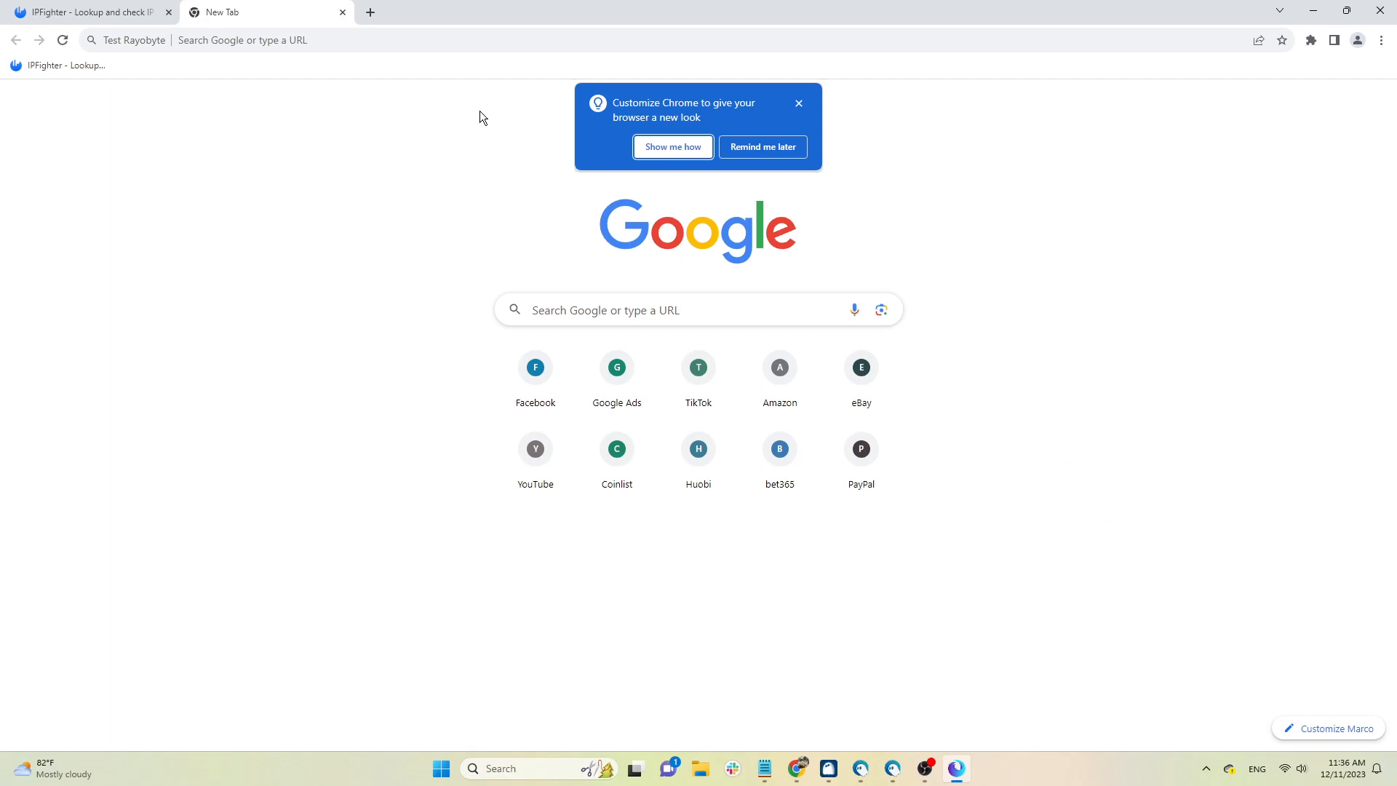
{"action": "type", "text": "h"}
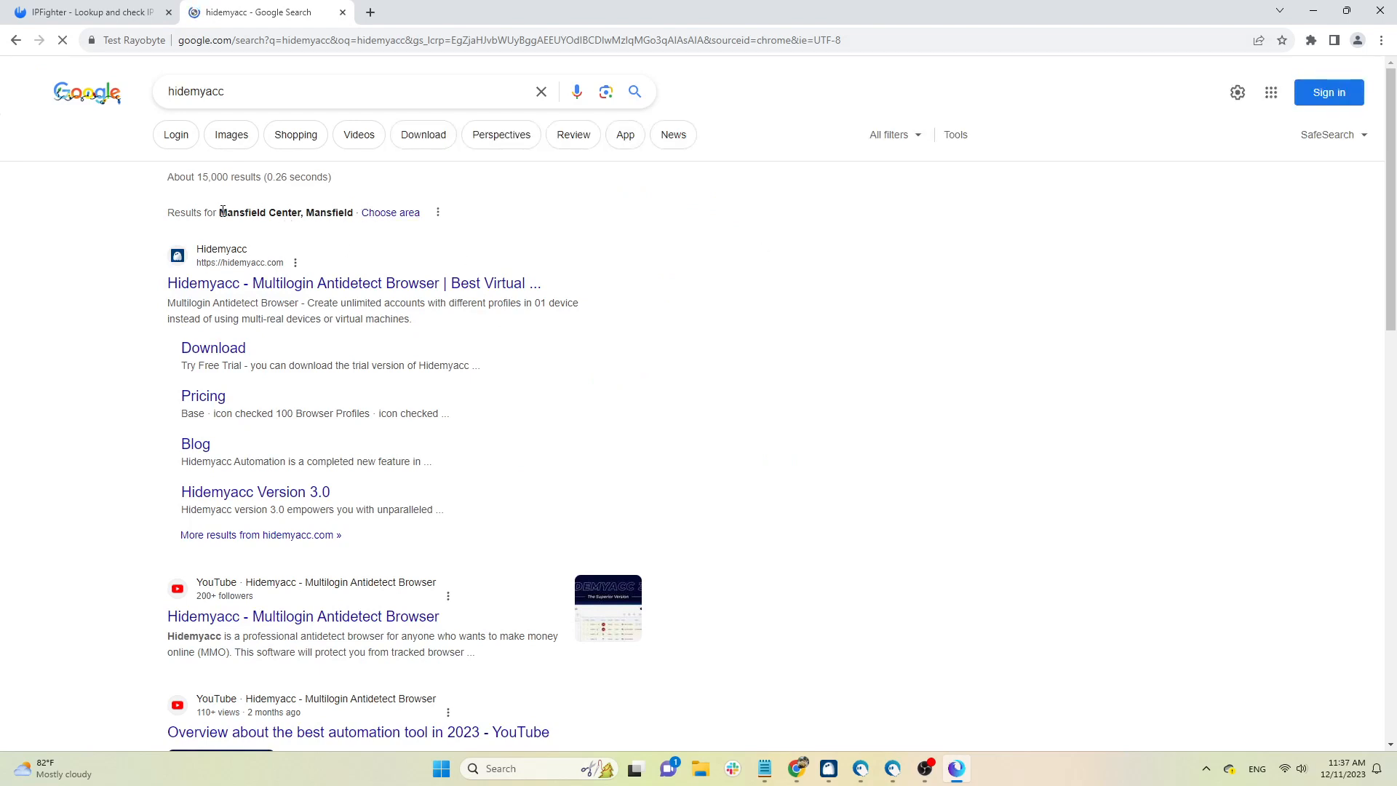
{"action": "left_click", "coordinate": [542, 11]}
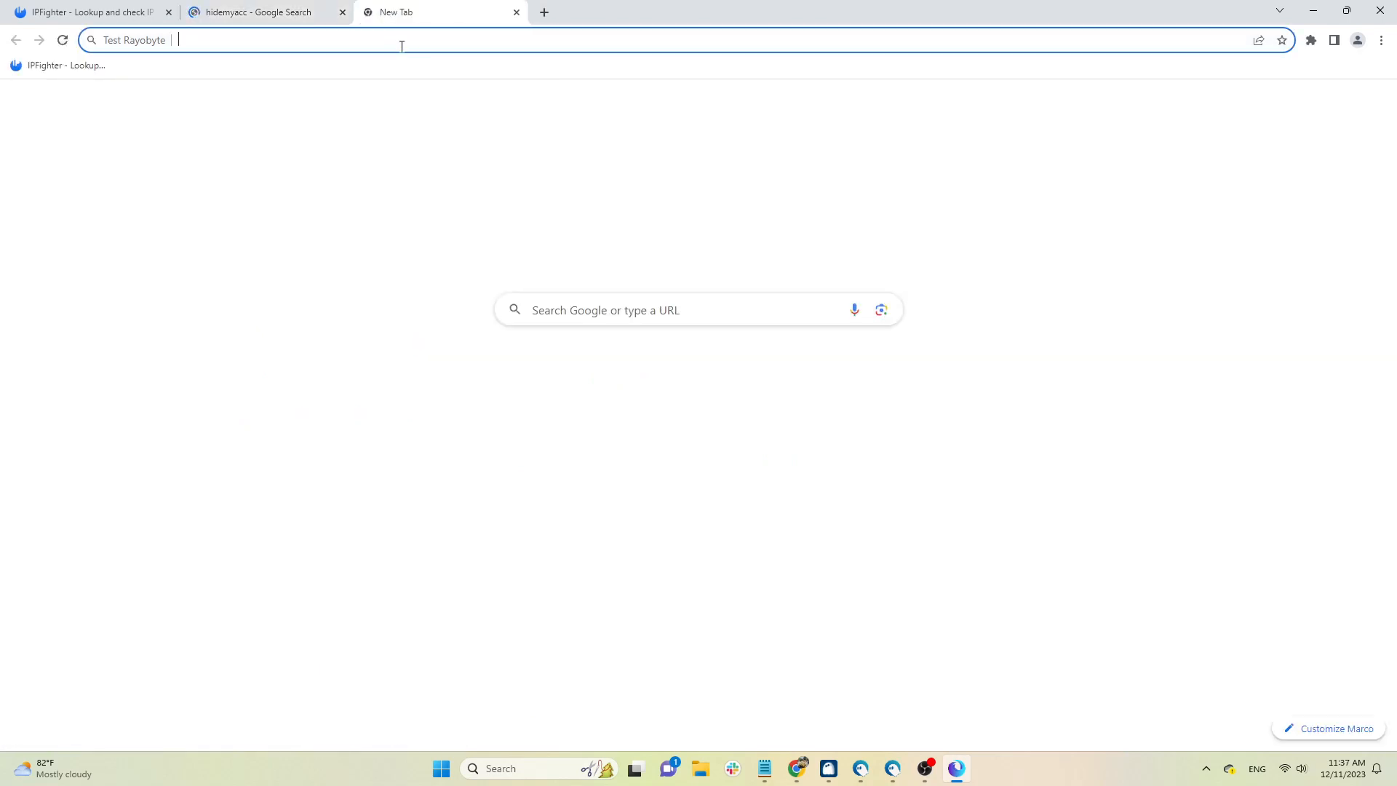
Load ebay.com and open the Headphones & Portable Audio deals.
{"action": "type", "text": "ebay.com"}
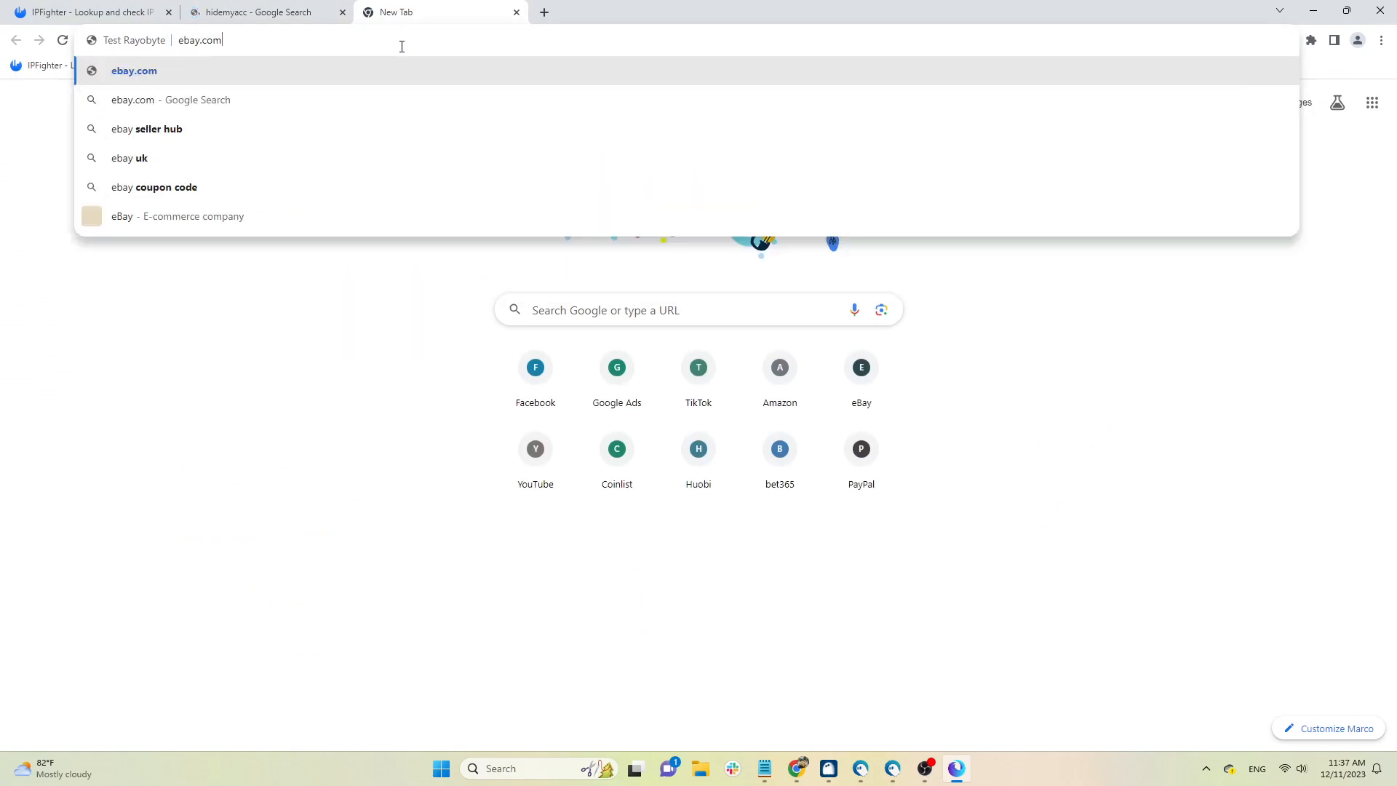
{"action": "key", "text": "Enter"}
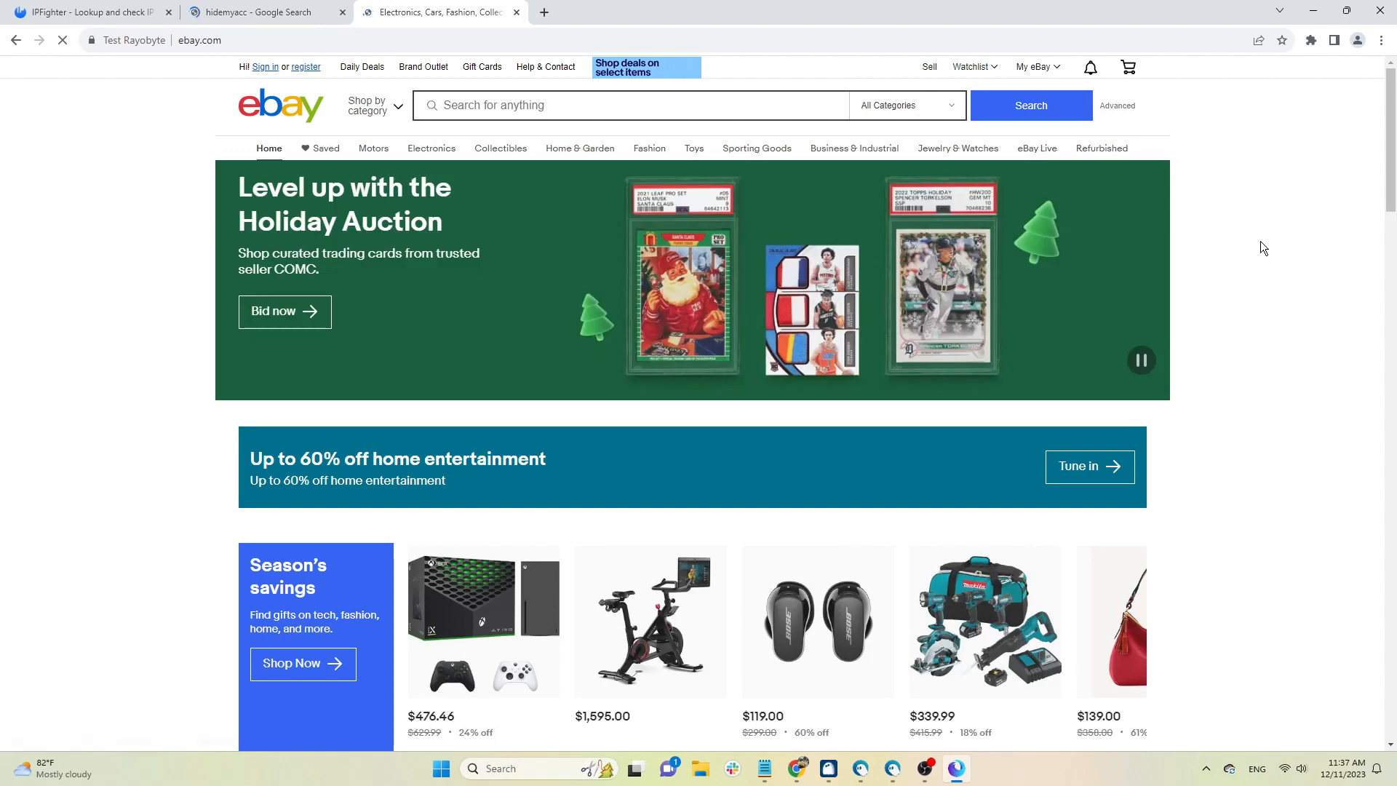
{"action": "scroll", "scroll_direction": "down", "scroll_amount": 3}
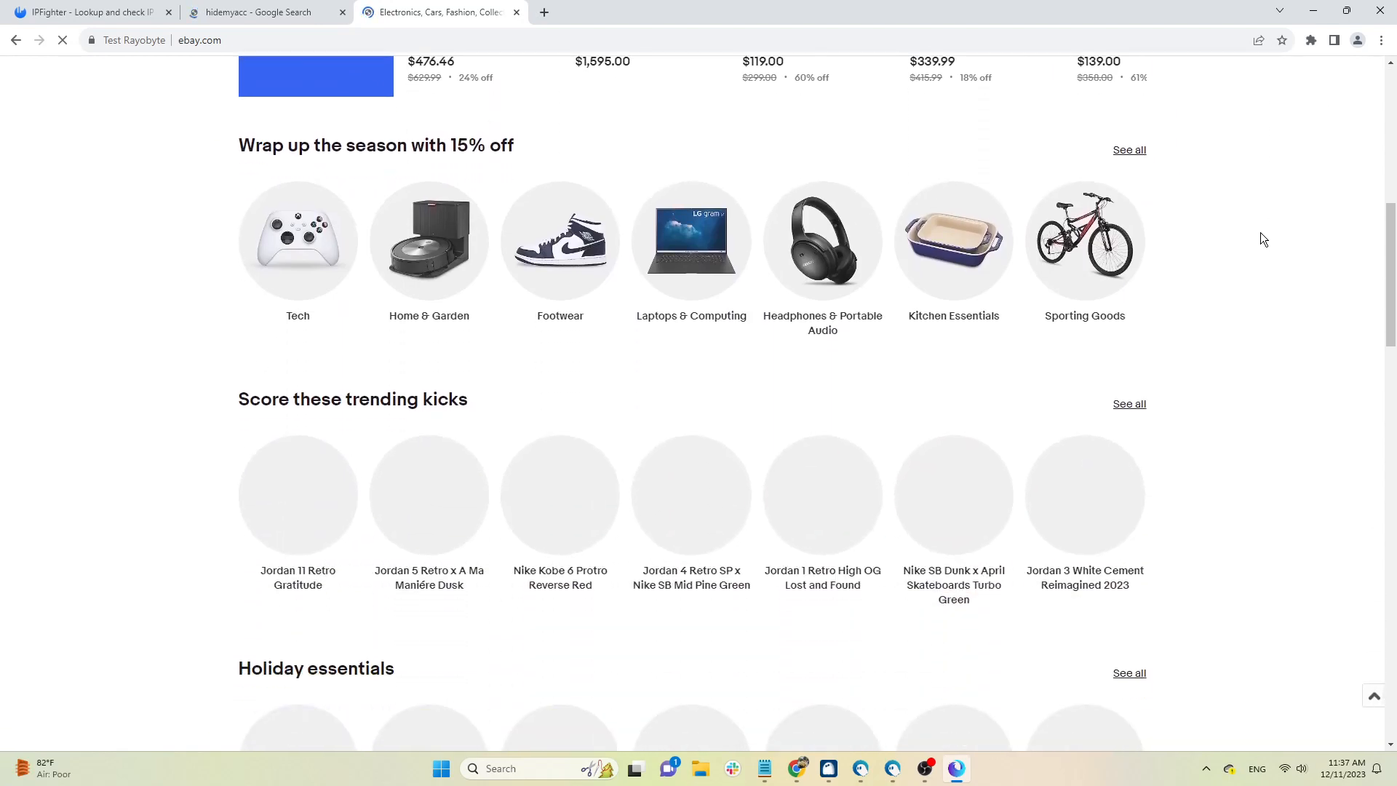
{"action": "left_click", "coordinate": [822, 241]}
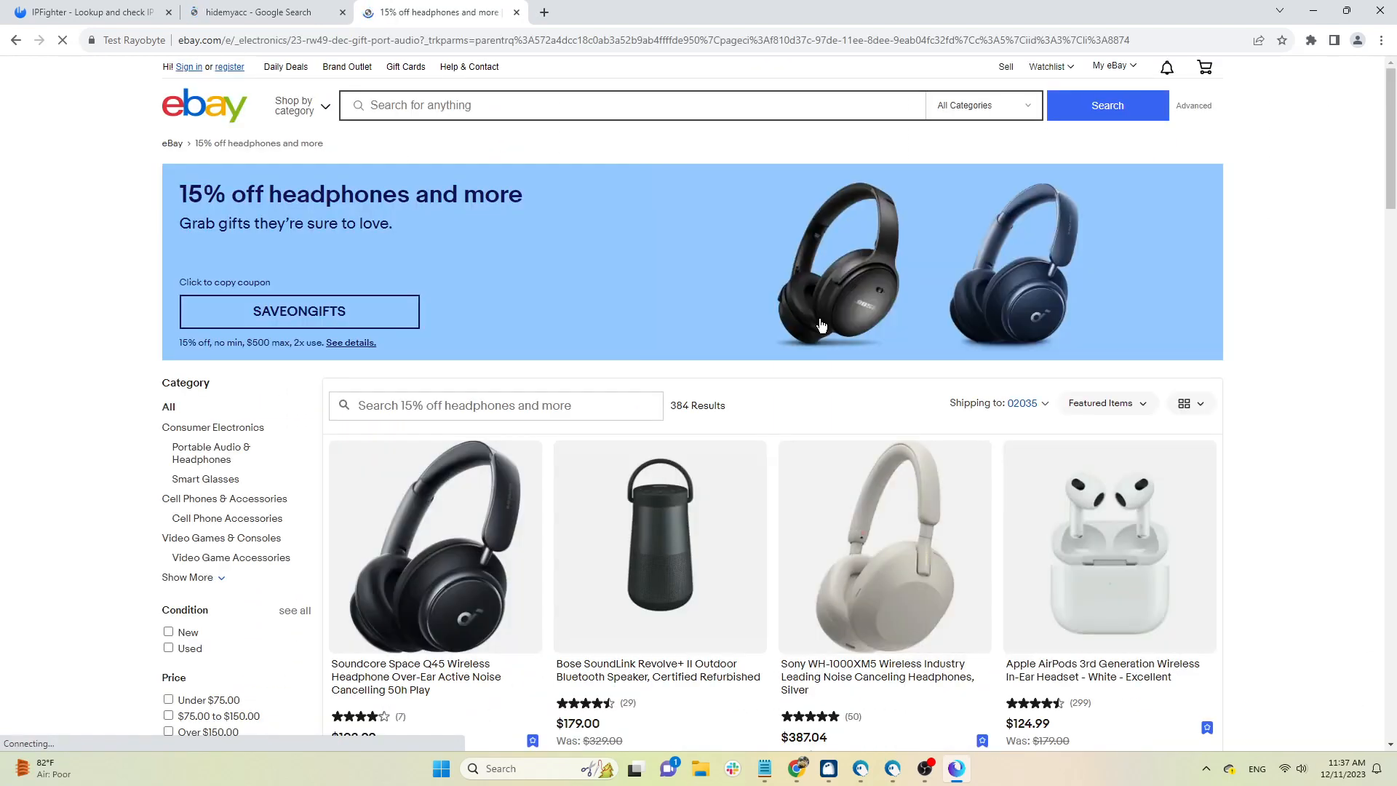
Open the Soundcore Space Q45 listing and scroll to its shipping and handling details.
{"action": "scroll", "scroll_direction": "down", "scroll_amount": 3}
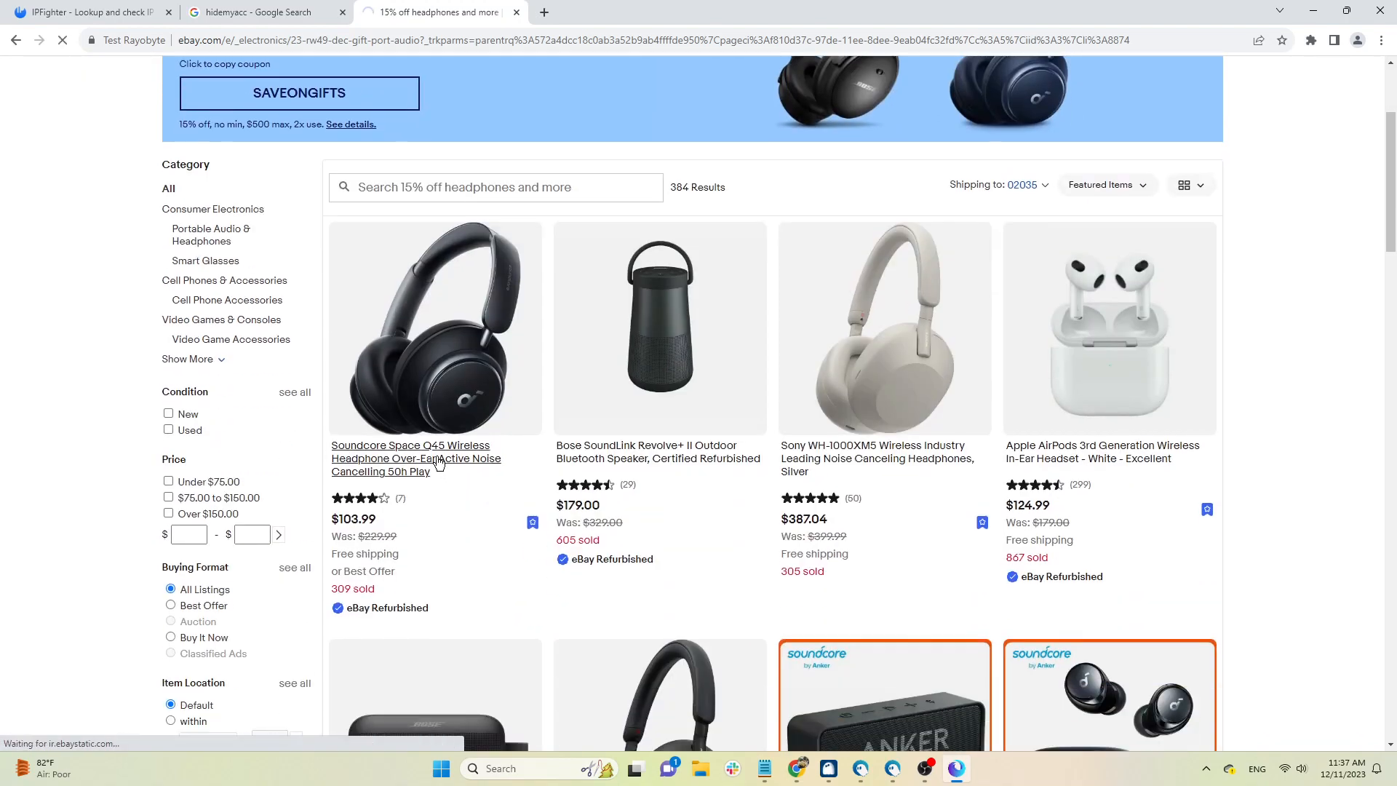
{"action": "left_click", "coordinate": [416, 458]}
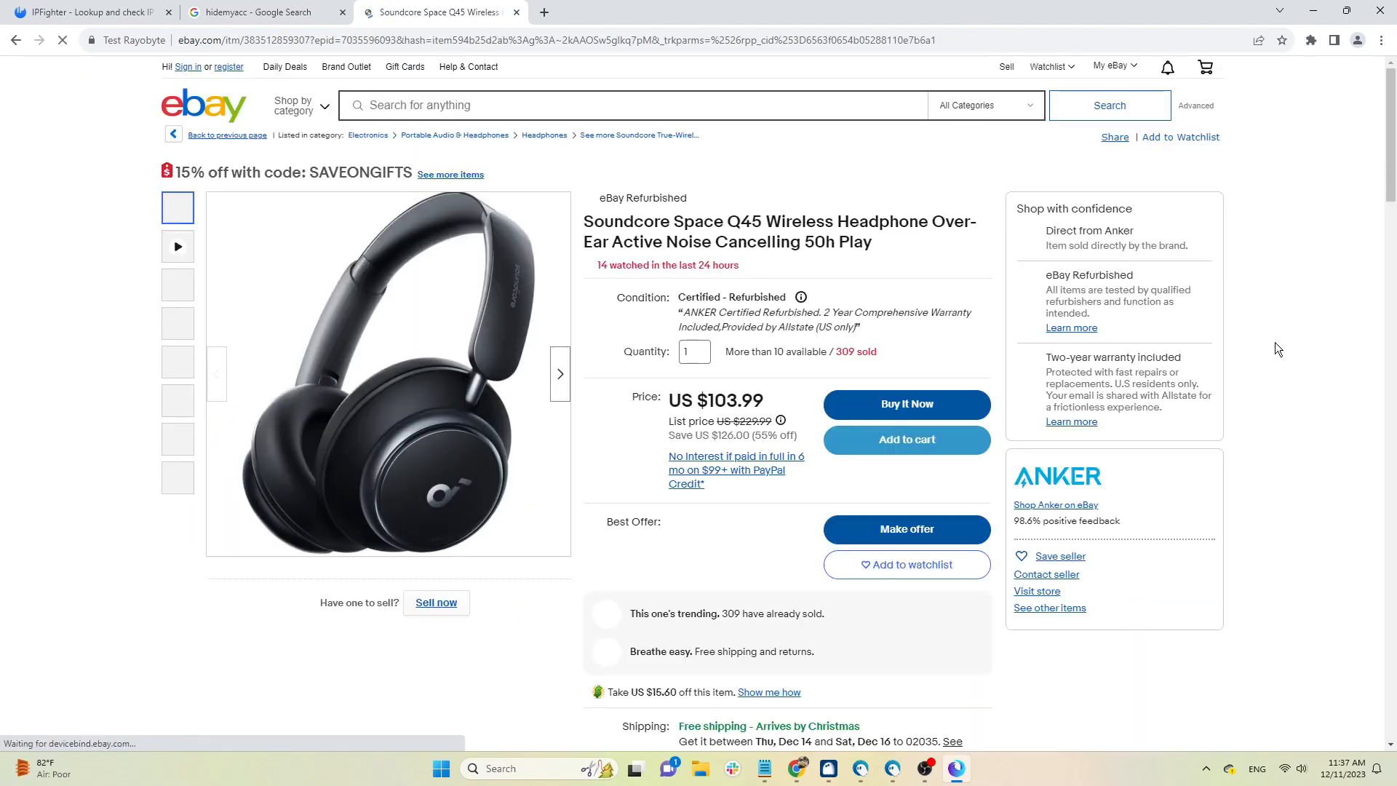
{"action": "scroll", "scroll_direction": "down", "scroll_amount": 3}
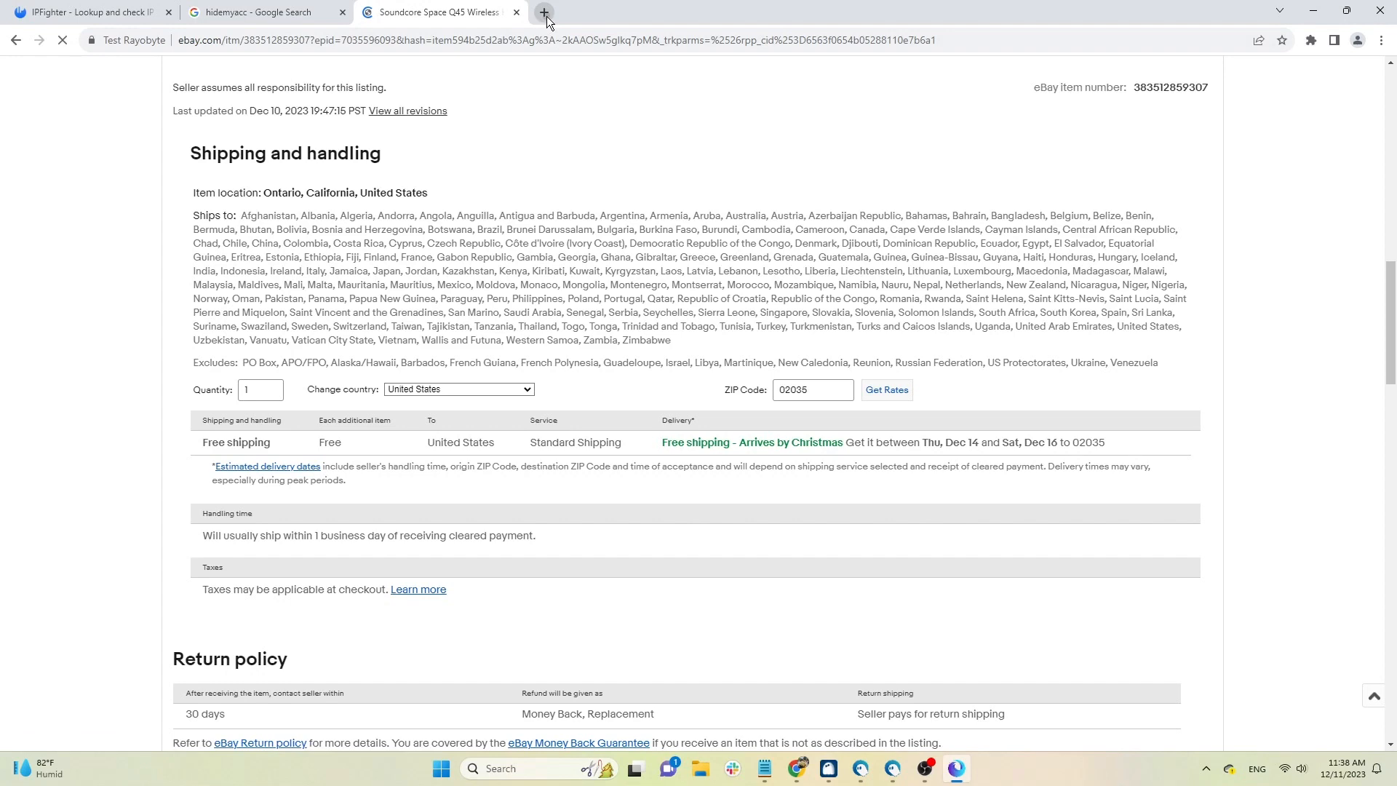
{"action": "type", "text": "wh"}
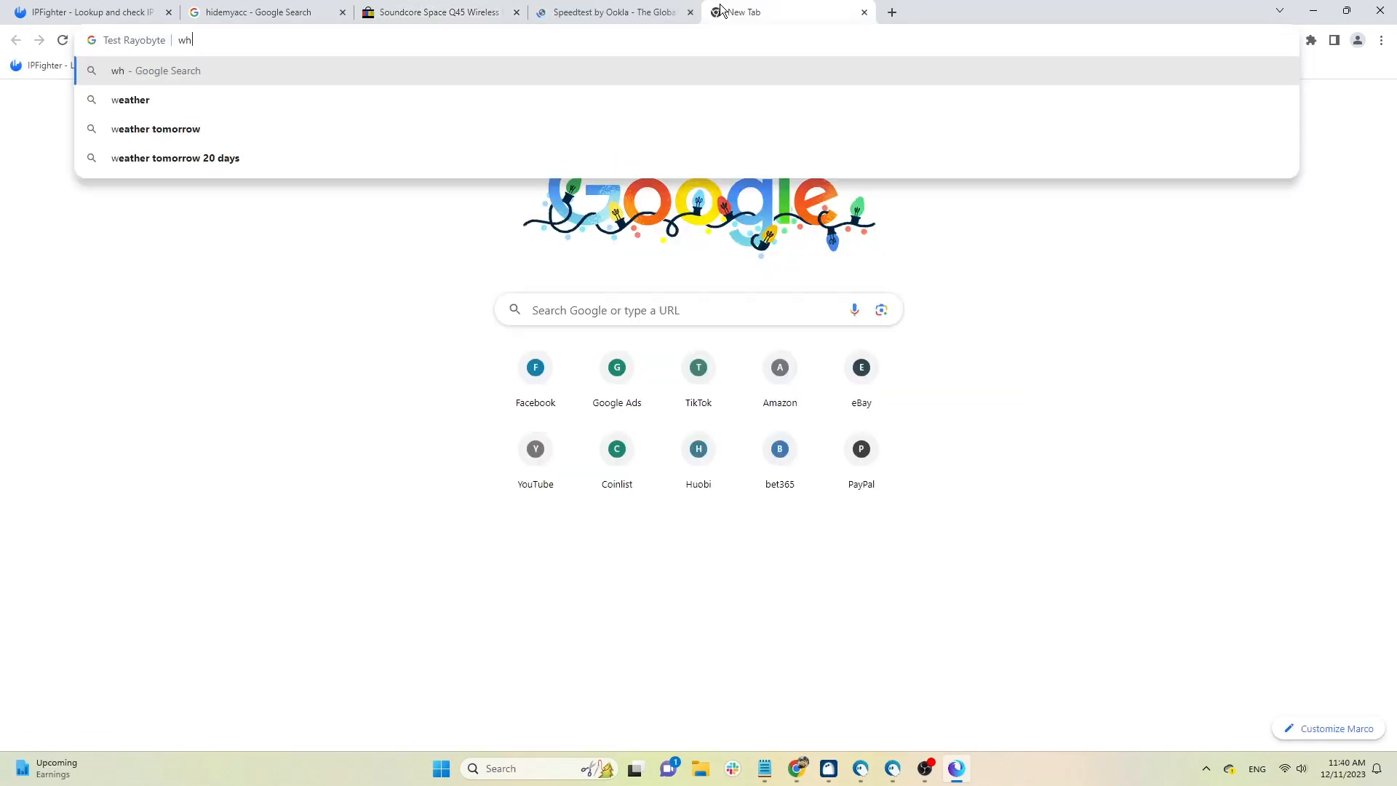